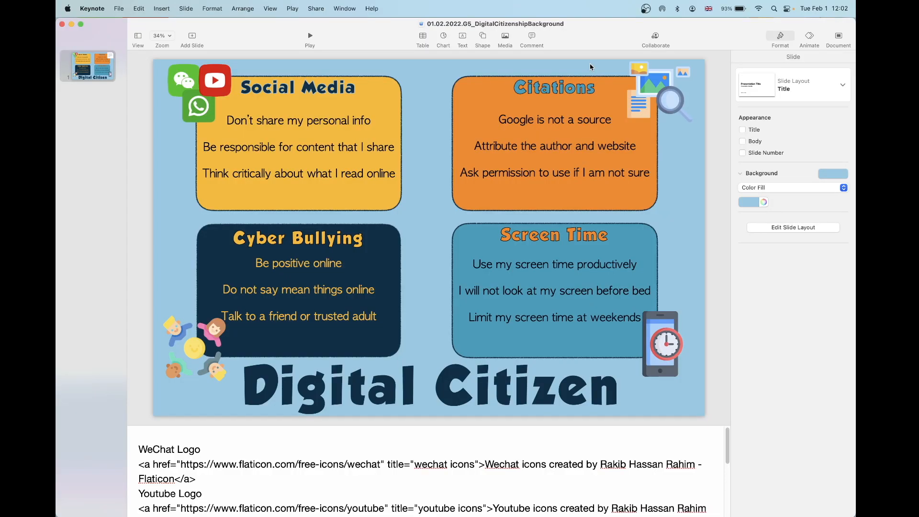
mouse_move(132, 43)
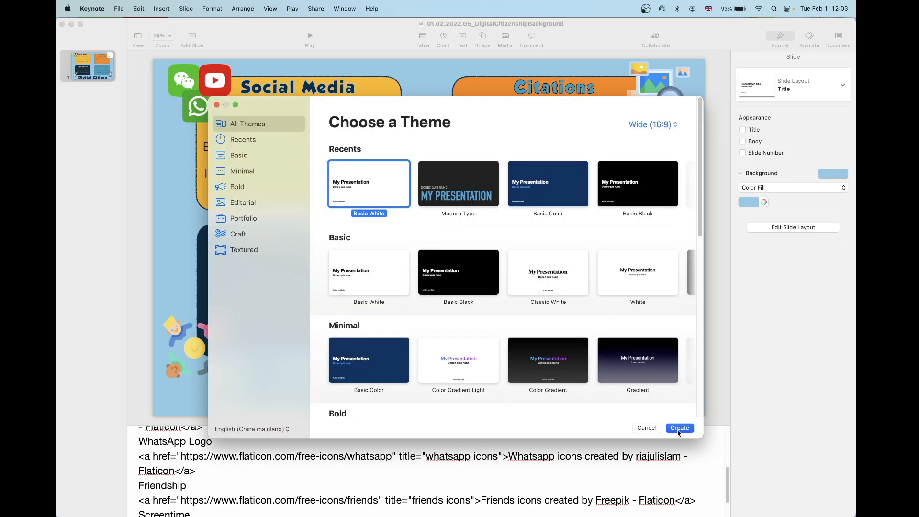
- Create a Basic White presentation, show its widescreen Document settings, and briefly check system options
left_click(680, 428)
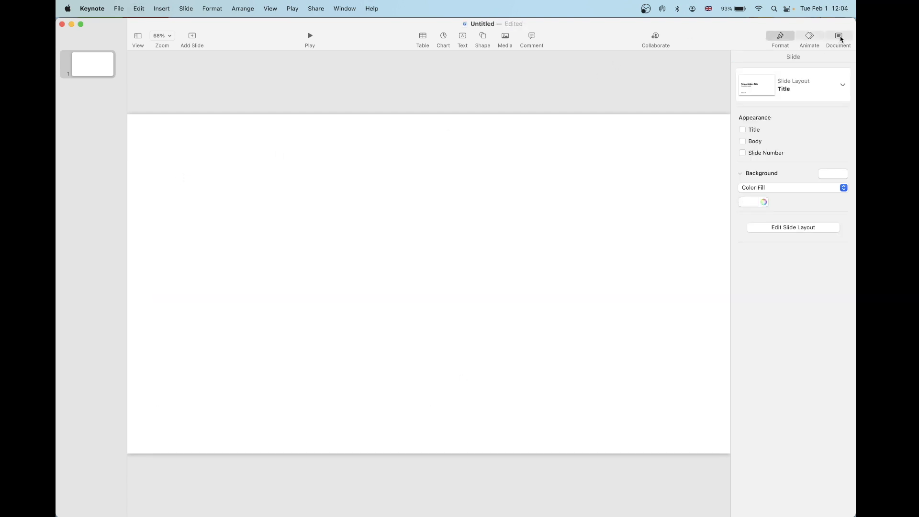
left_click(838, 36)
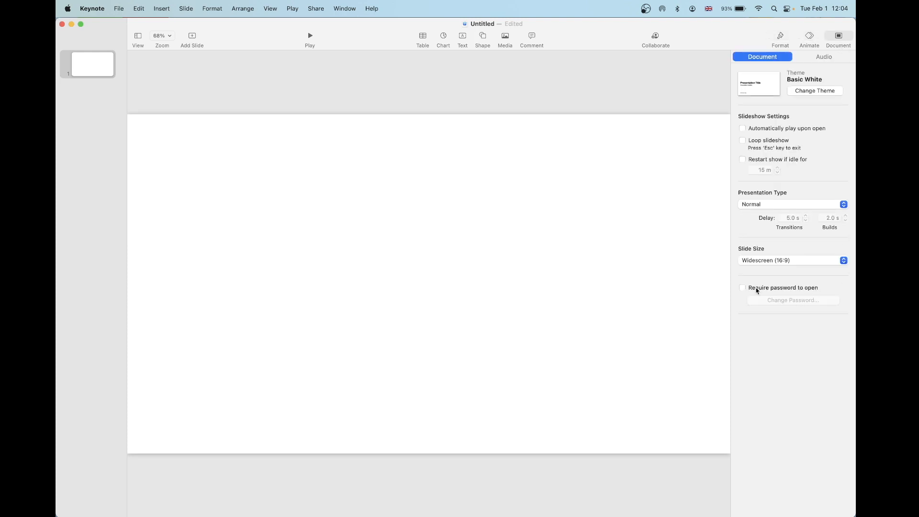
left_click(67, 8)
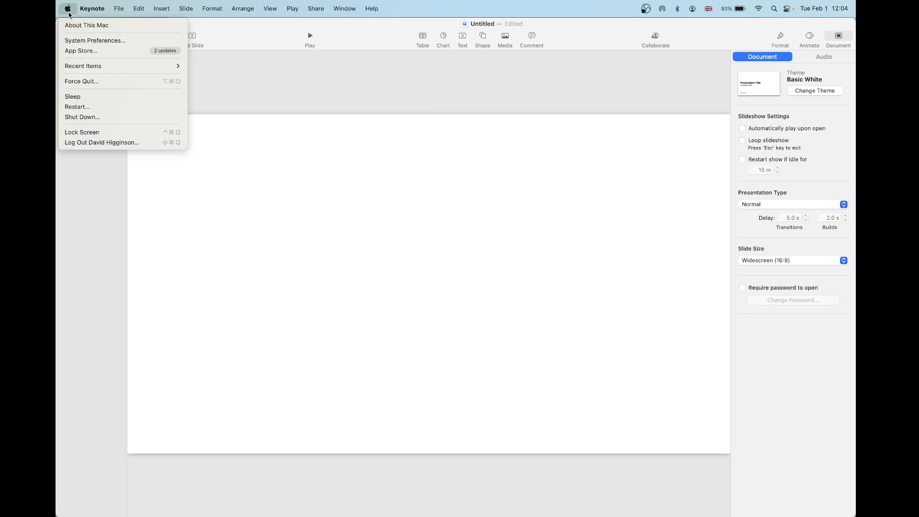
mouse_move(86, 24)
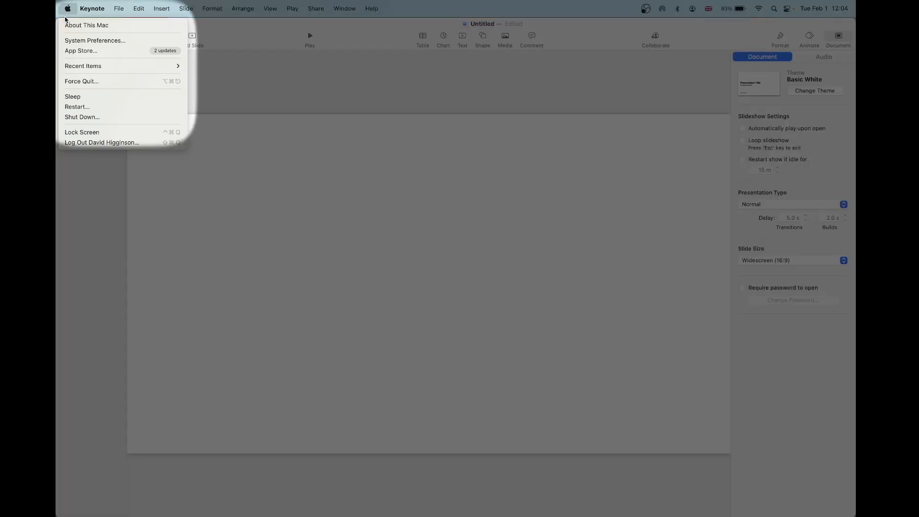
left_click(86, 24)
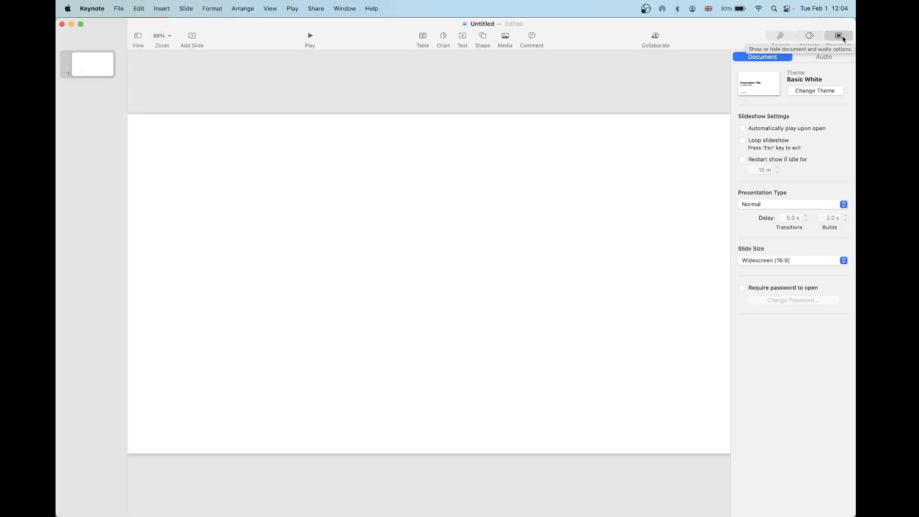
mouse_move(756, 253)
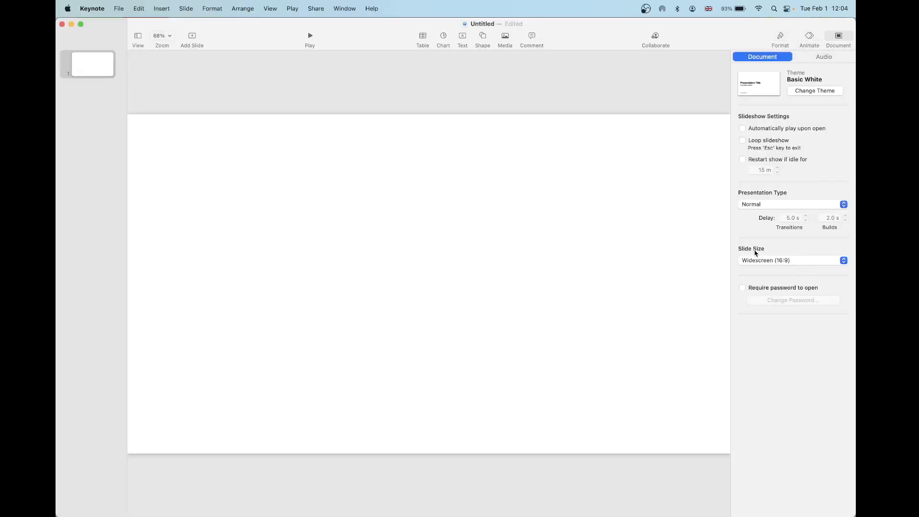
- Change the slide size from widescreen to a custom 3456 × 2234 pixels
left_click(844, 259)
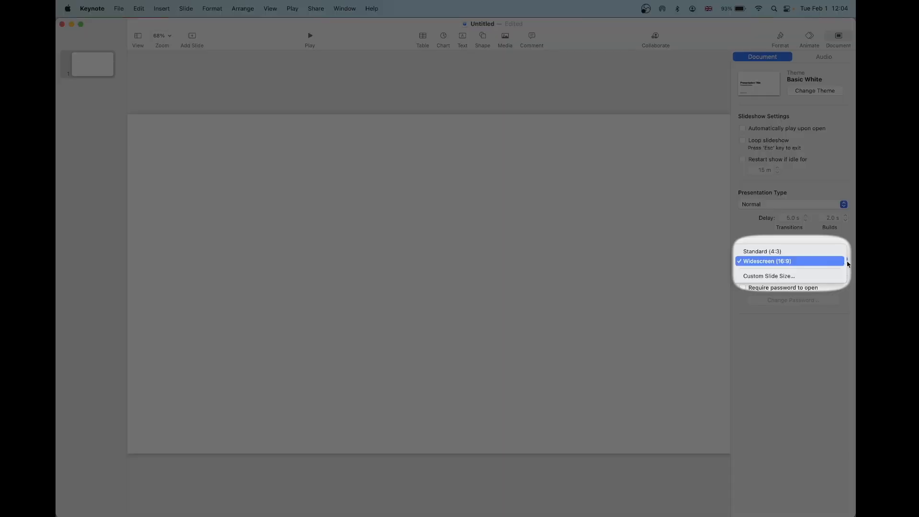
left_click(768, 276)
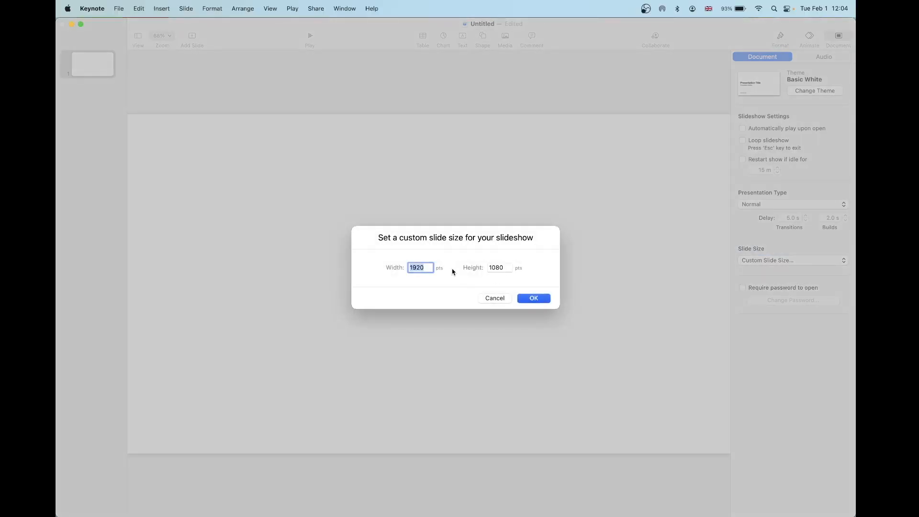
type("3456")
left_click(499, 268)
type("2234")
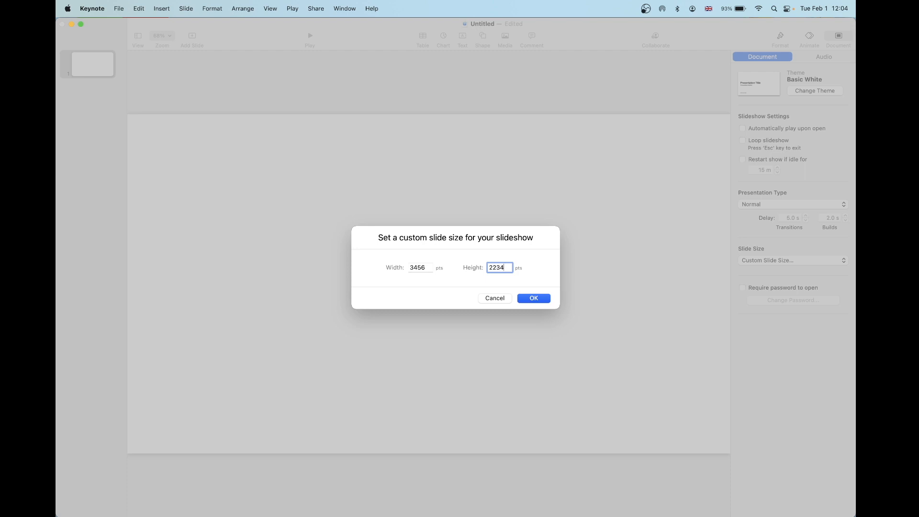
left_click(533, 298)
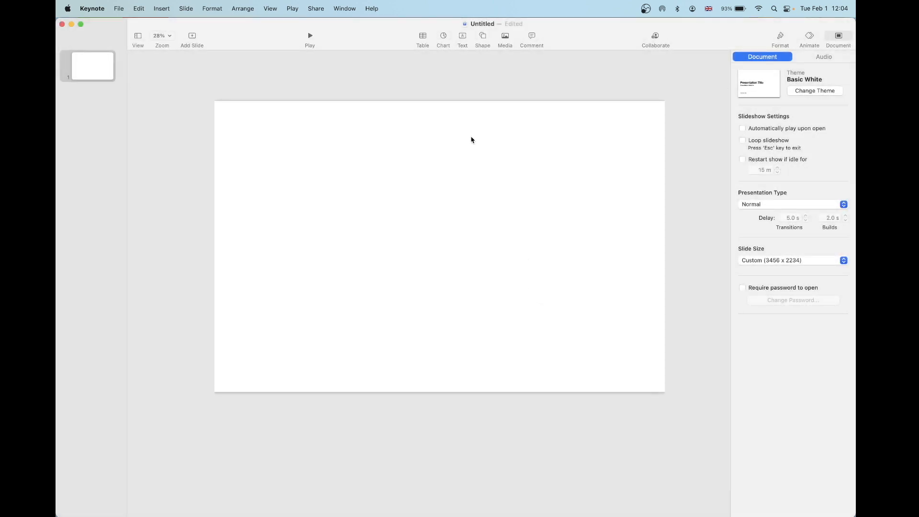
- Name the presentation 'Digital Citizenship Background' and show the slide background settings
left_click(483, 24)
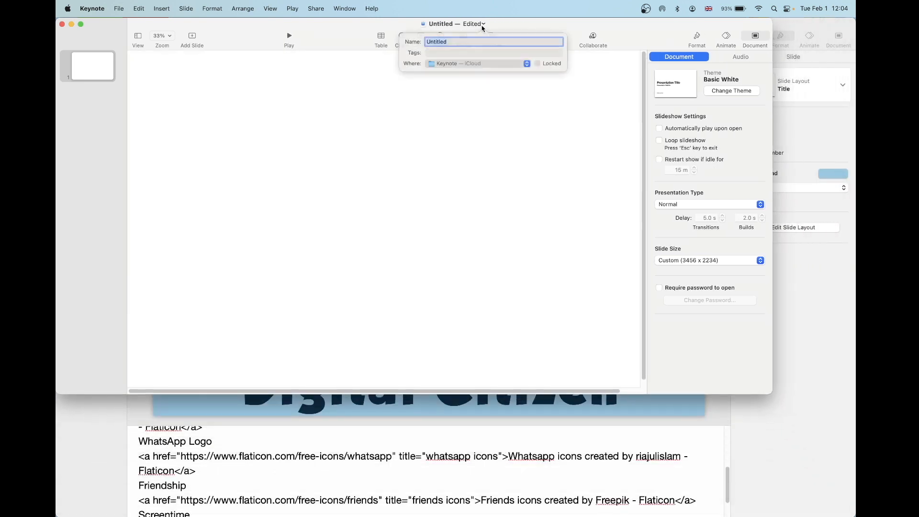
type("Digital Citizenship Backgroun")
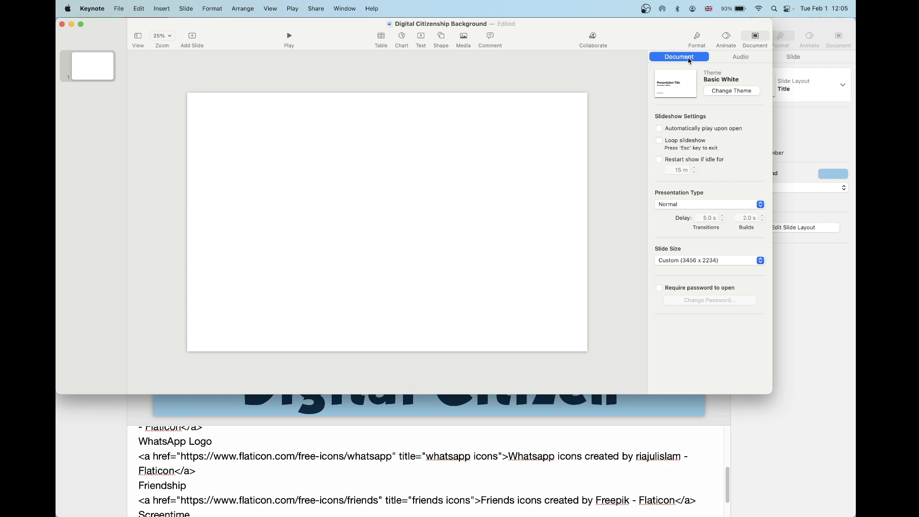
left_click(696, 37)
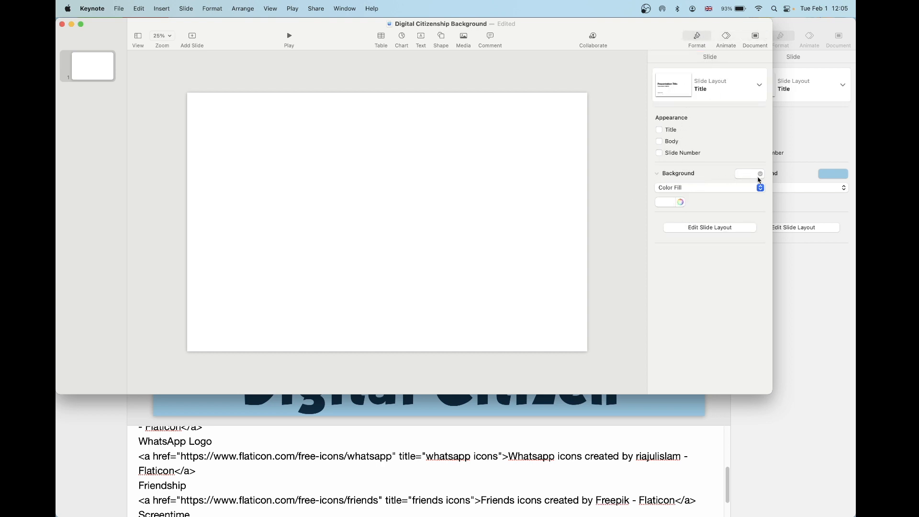
- Fill the slide background with a light blue from the colour picker
left_click(679, 202)
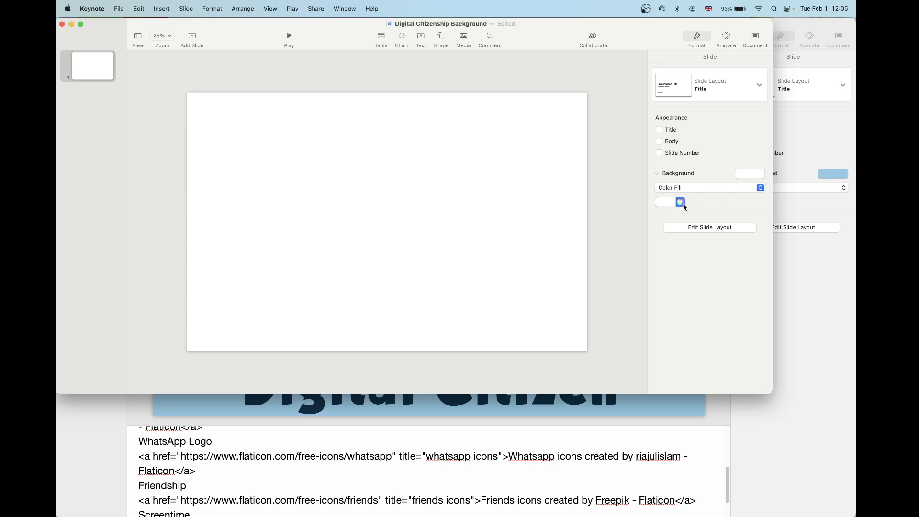
left_click(681, 202)
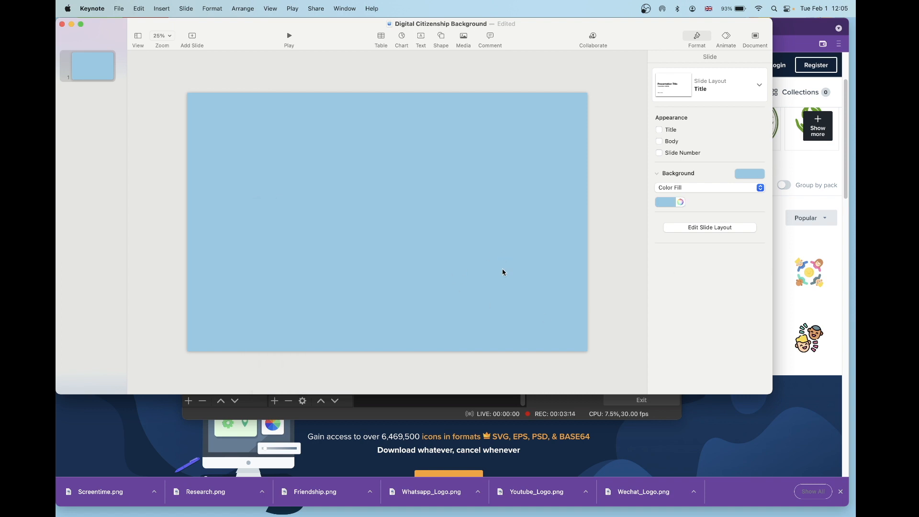
- Add a 'Digital Citizen' text box set in GROBOLD at 330 pt
left_click(421, 36)
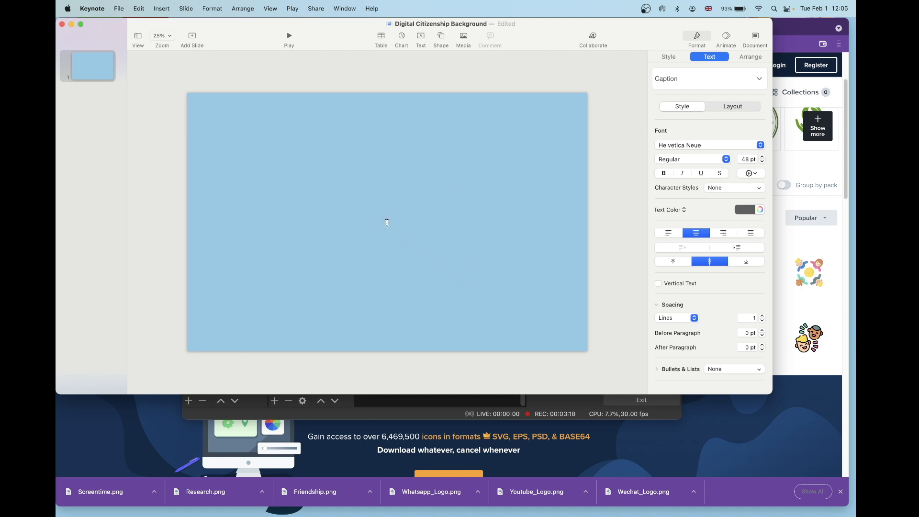
type("Digital Citizen")
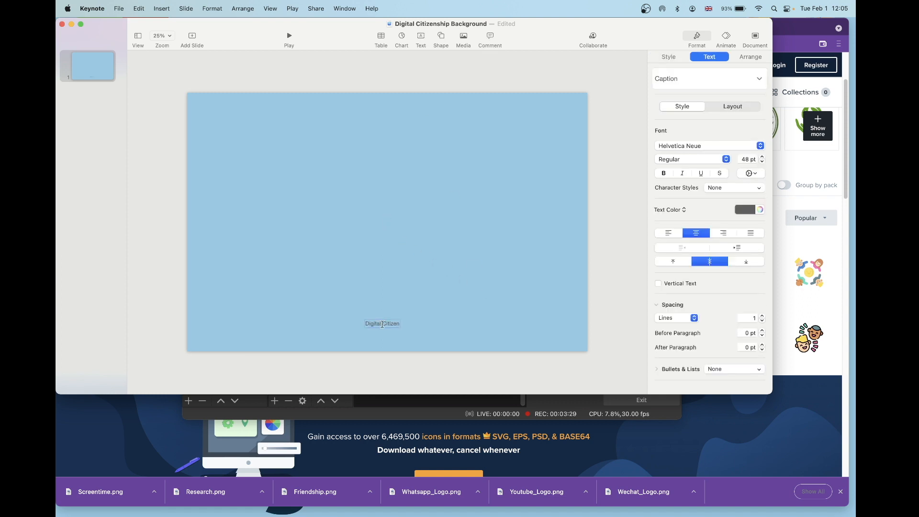
left_click(706, 146)
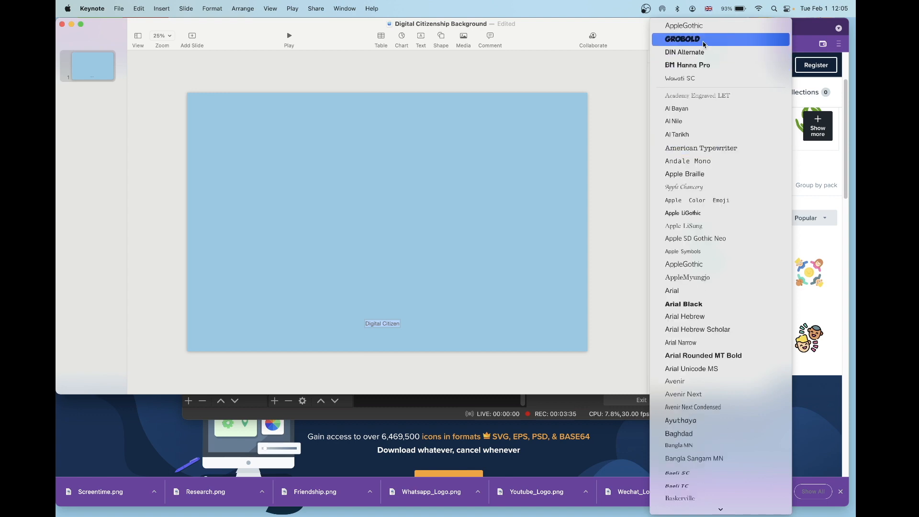
left_click(681, 39)
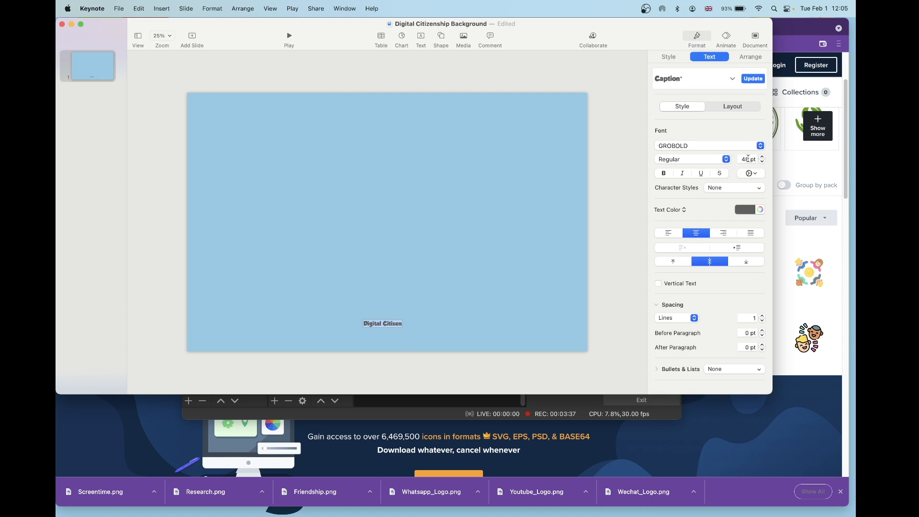
type("3")
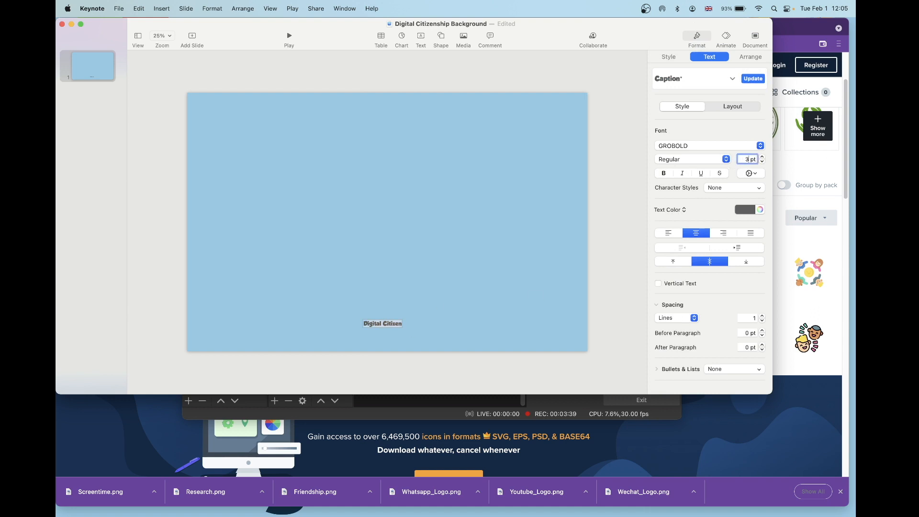
type("330")
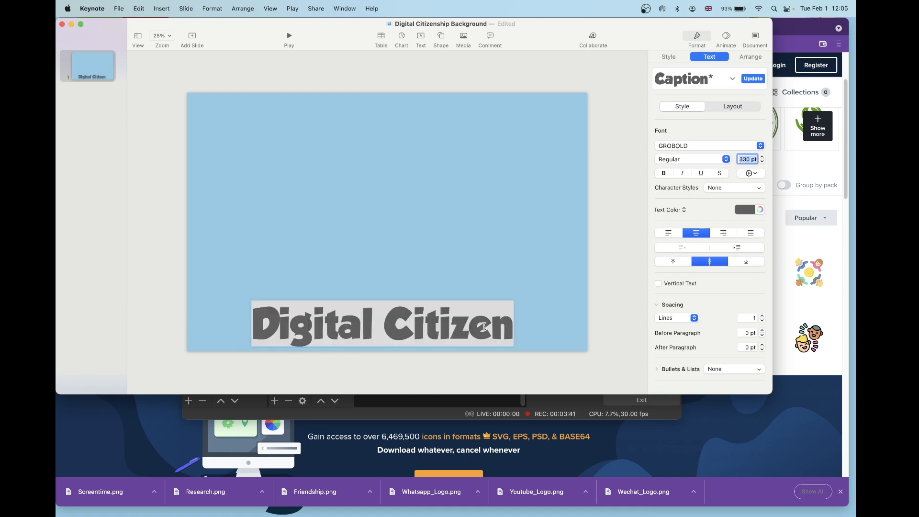
- Colour the Digital Citizen title dark navy (023047)
left_click(669, 56)
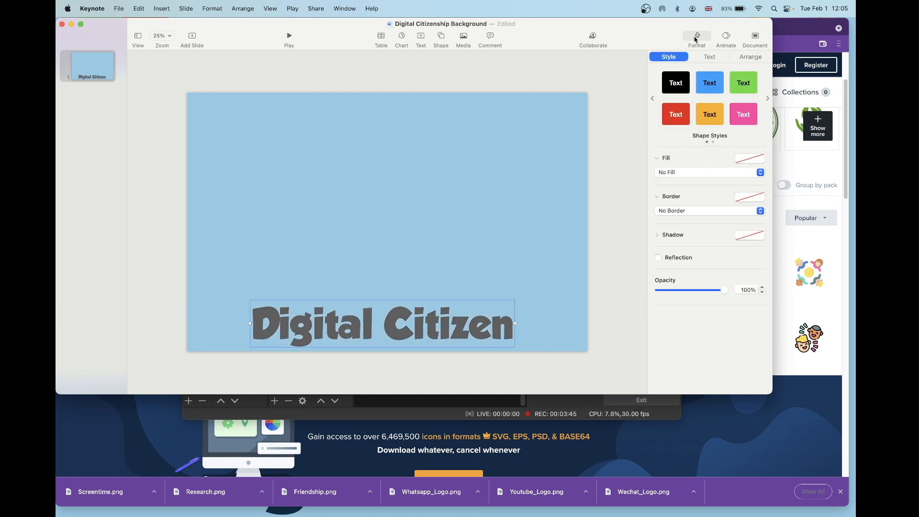
left_click(710, 57)
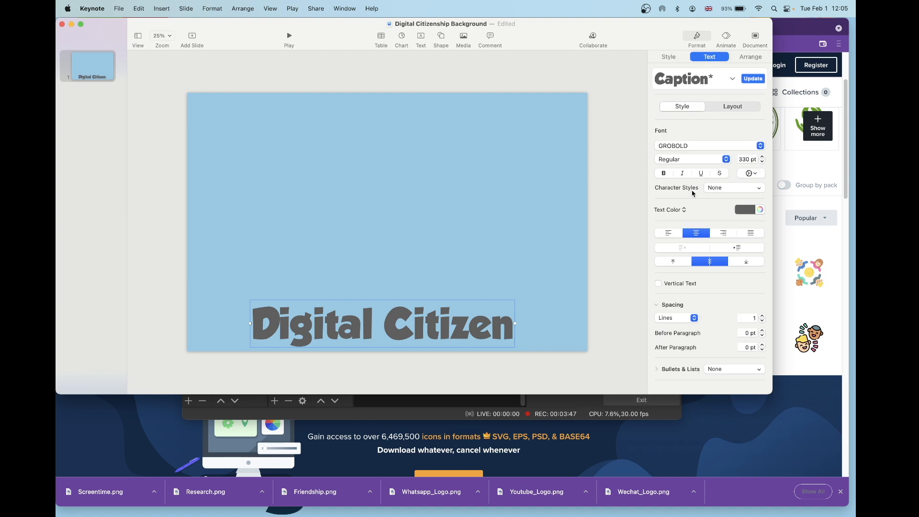
left_click(758, 209)
type("023047")
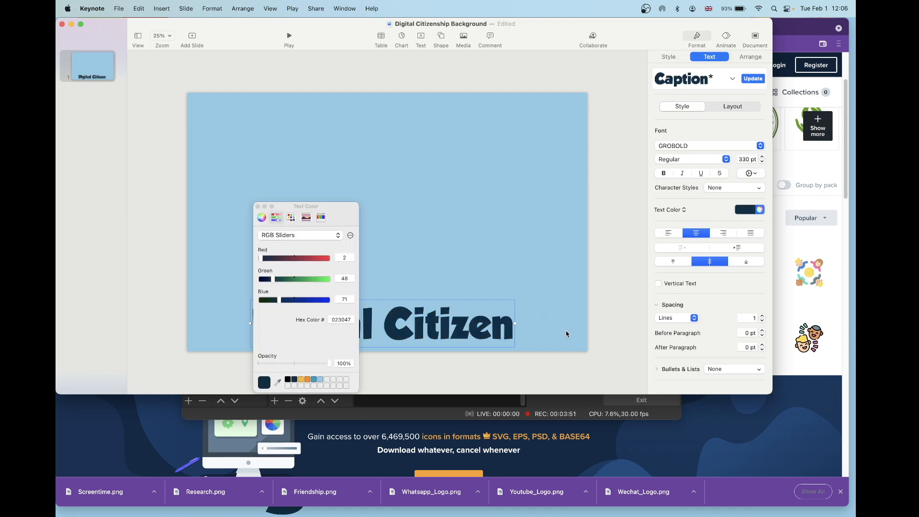
left_click(257, 206)
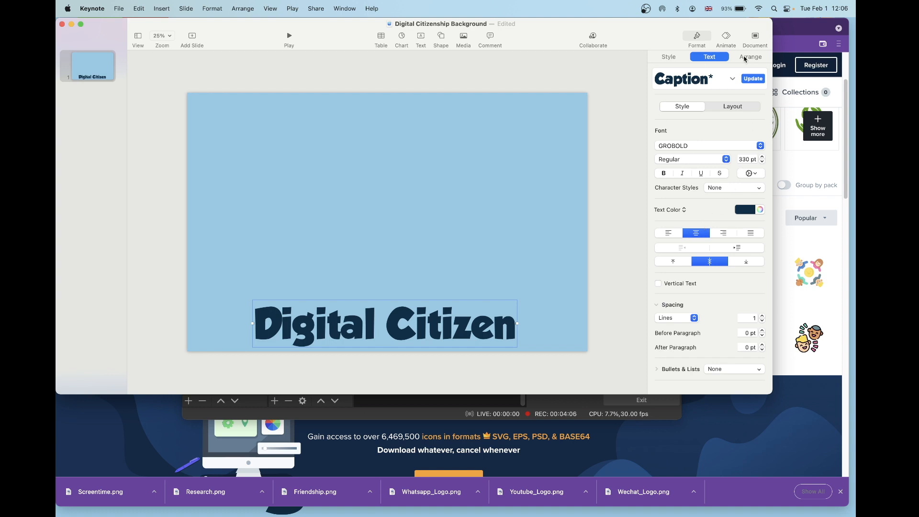
- Widen the title's character spacing and centre it horizontally along the slide bottom
left_click(753, 172)
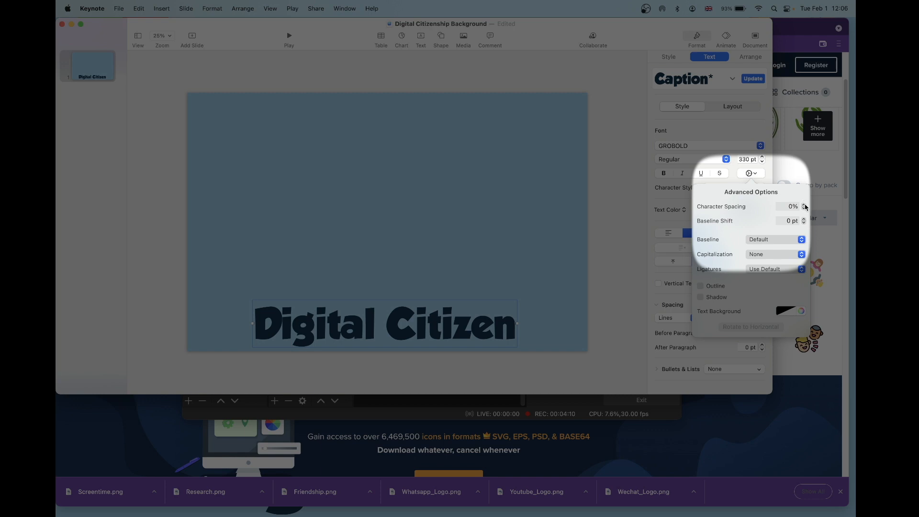
left_click(803, 204)
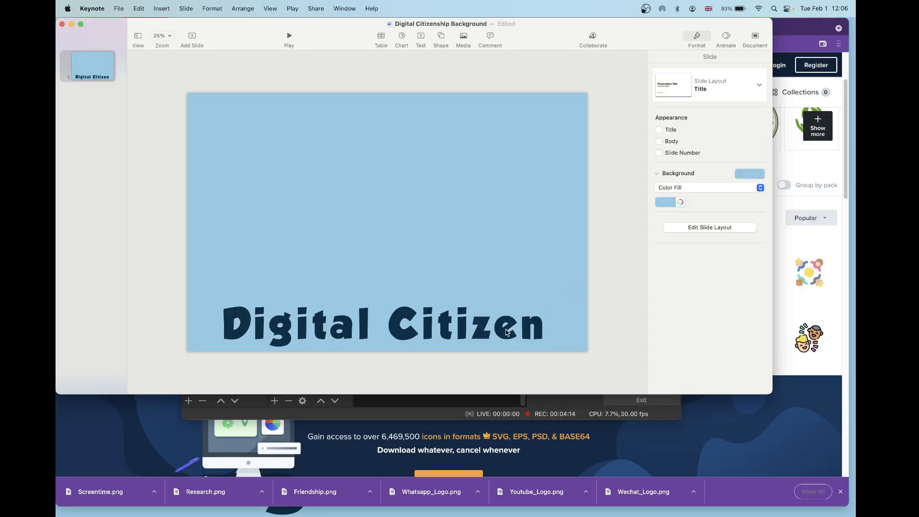
left_click(384, 324)
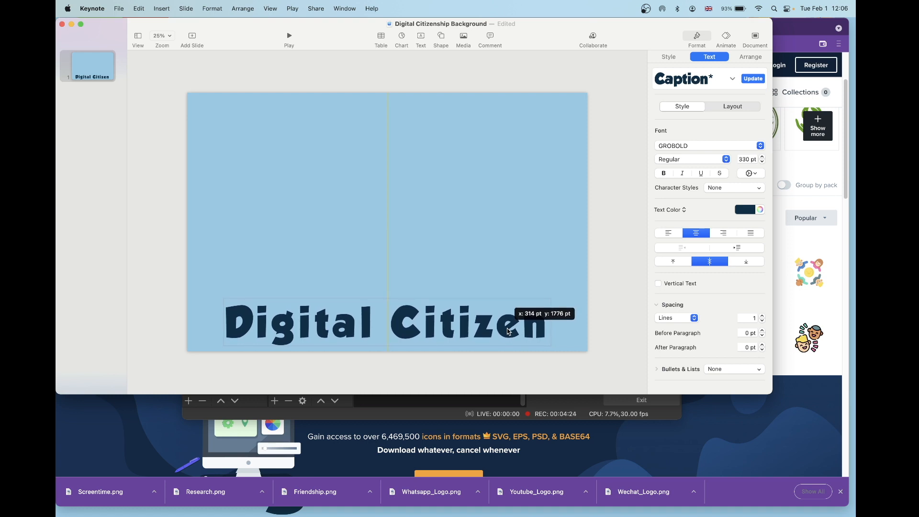
left_click(493, 91)
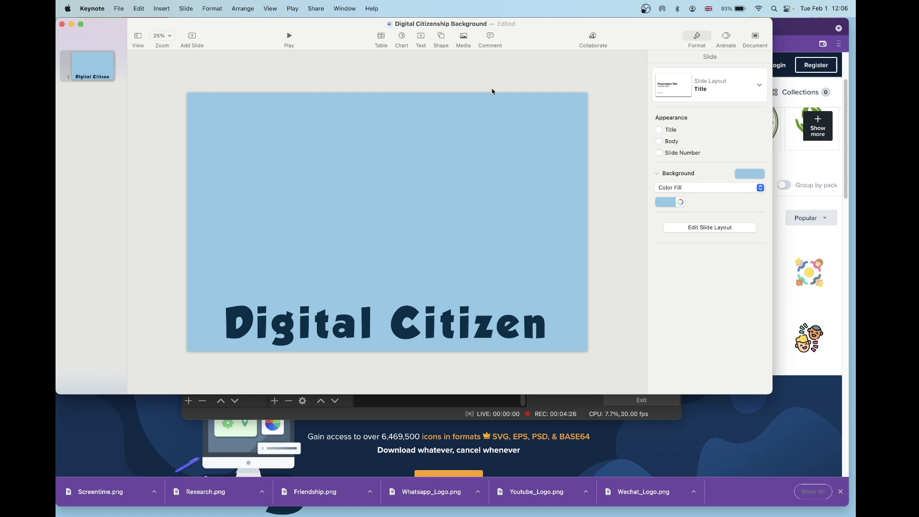
- Add a black rounded rectangle and position it at the grid's top-left
left_click(440, 36)
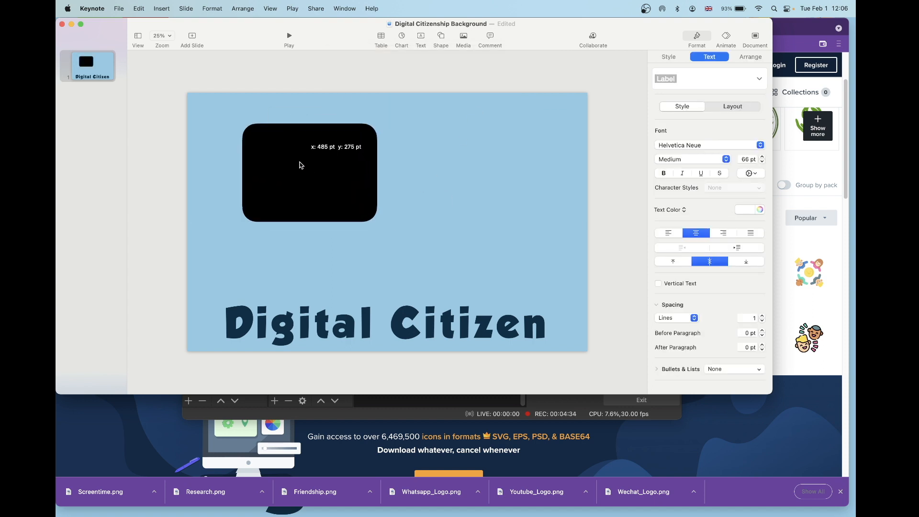
left_click_drag(309, 173, 288, 160)
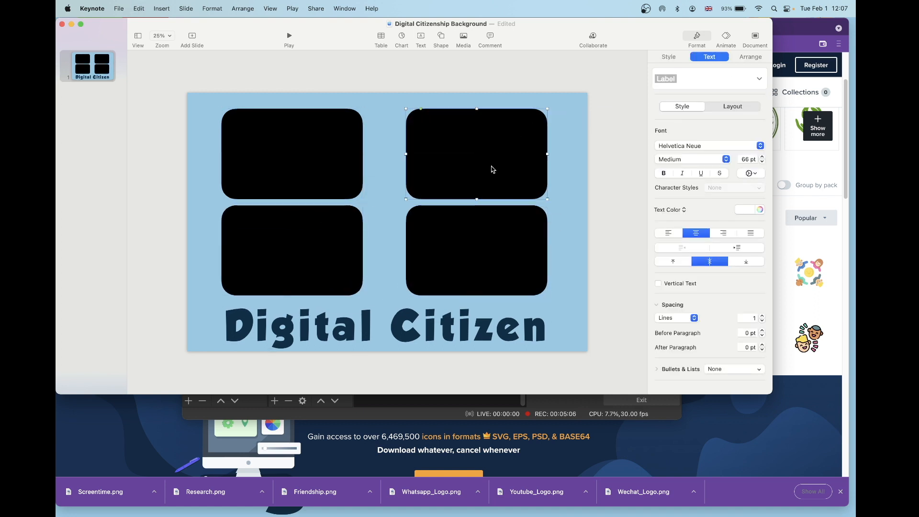
mouse_move(339, 177)
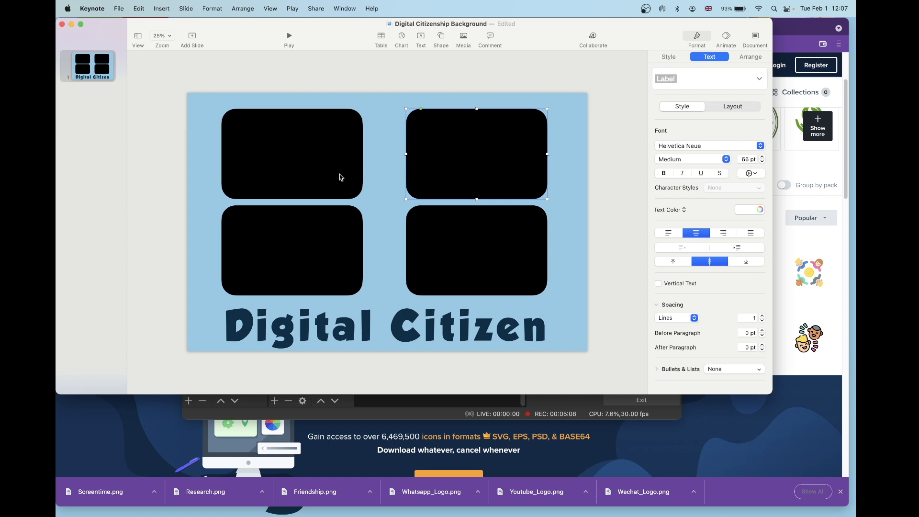
left_click(291, 154)
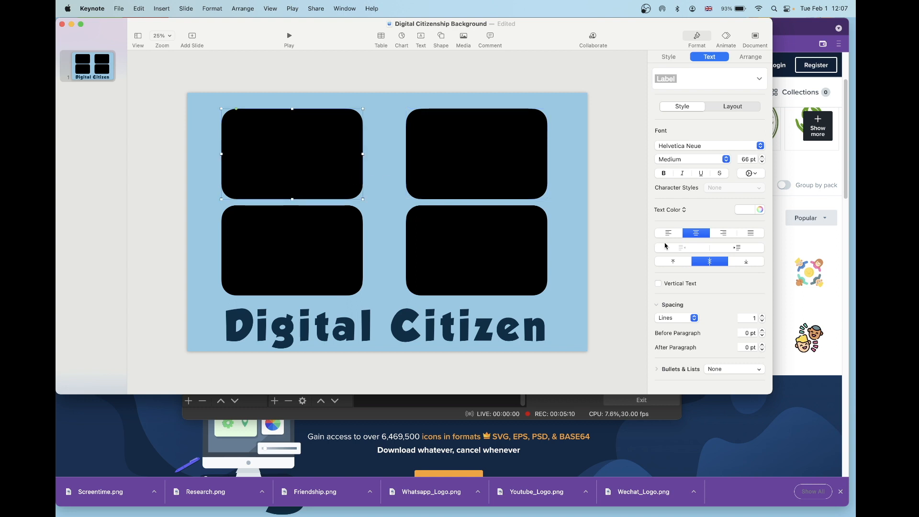
mouse_move(681, 247)
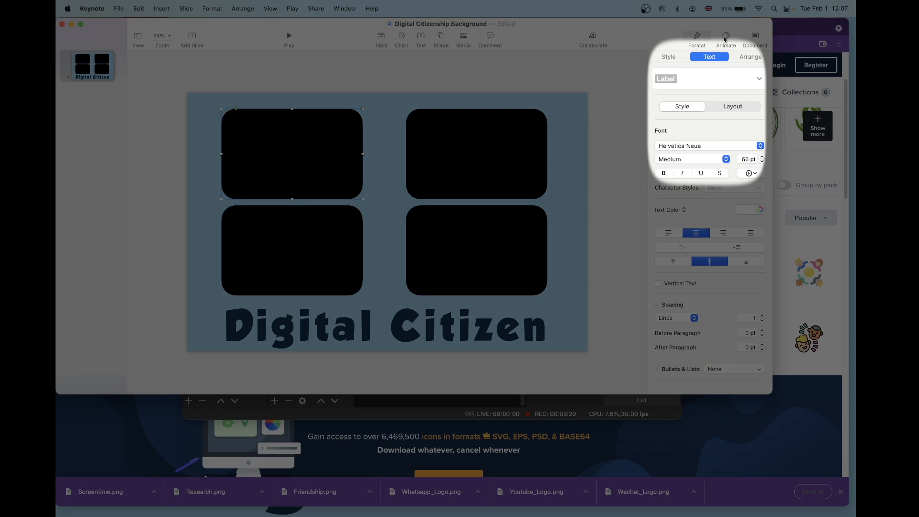
- Fill the boxes yellow, teal, dark navy and orange via the Style fill colour picker
left_click(668, 57)
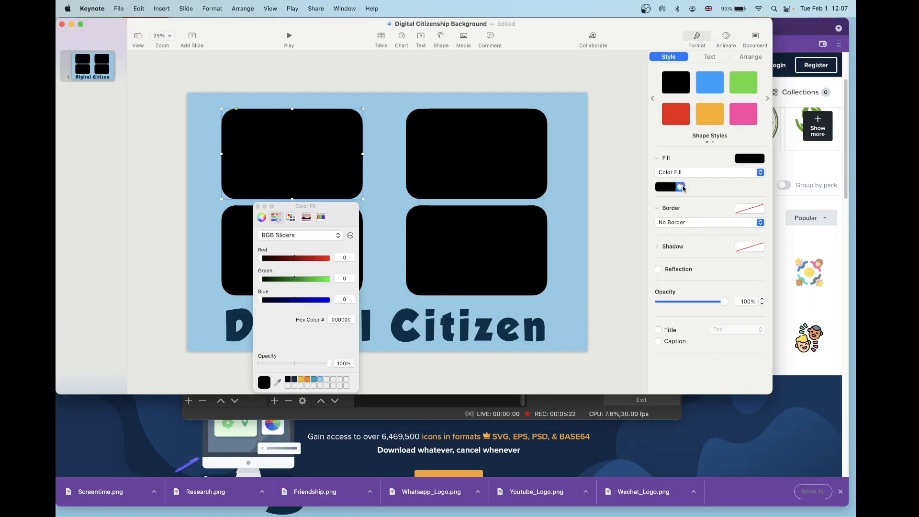
left_click(312, 379)
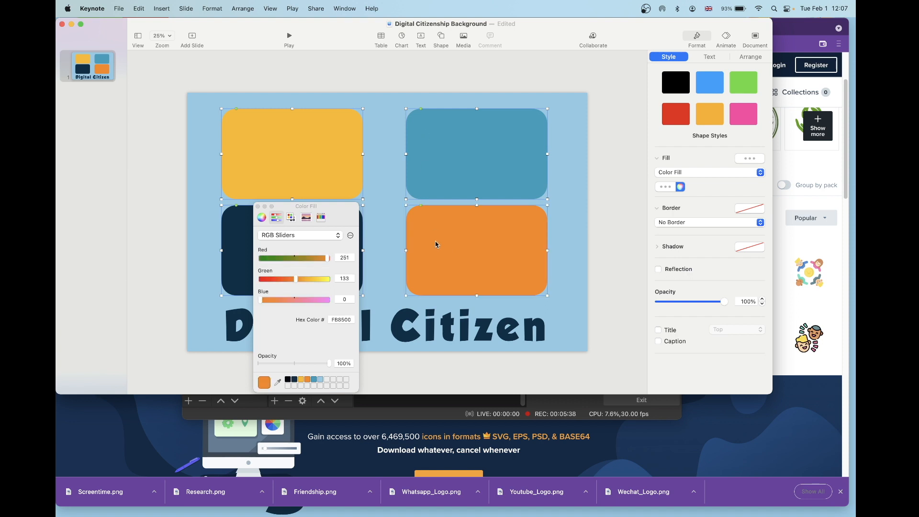
mouse_move(697, 222)
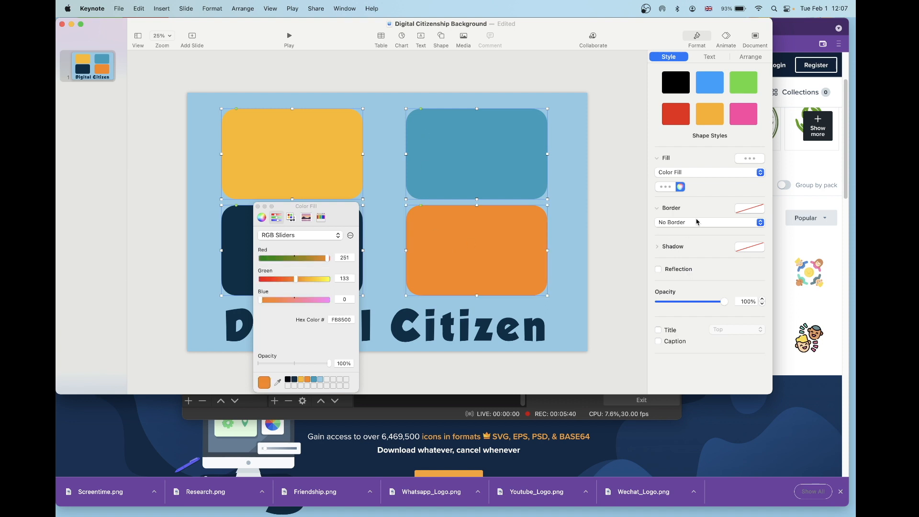
- Give the boxes a line border with a rough brush-stroke style
left_click(709, 222)
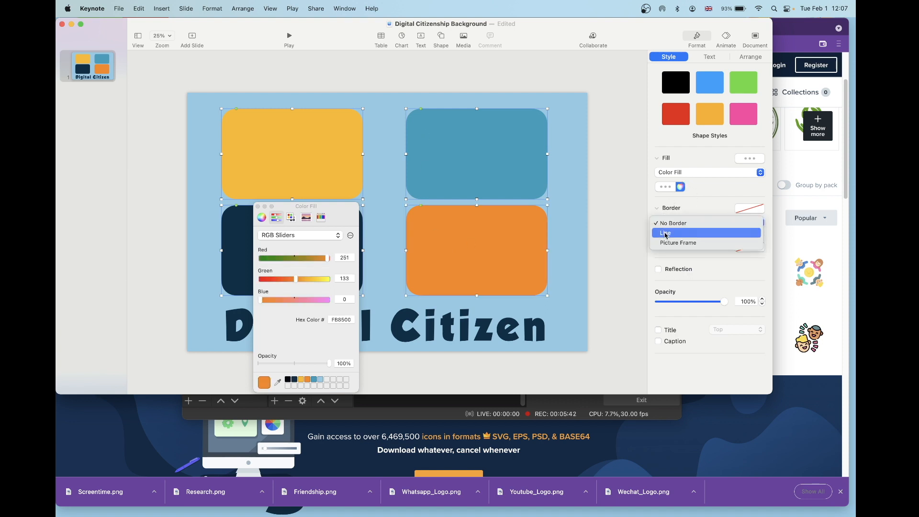
left_click(671, 232)
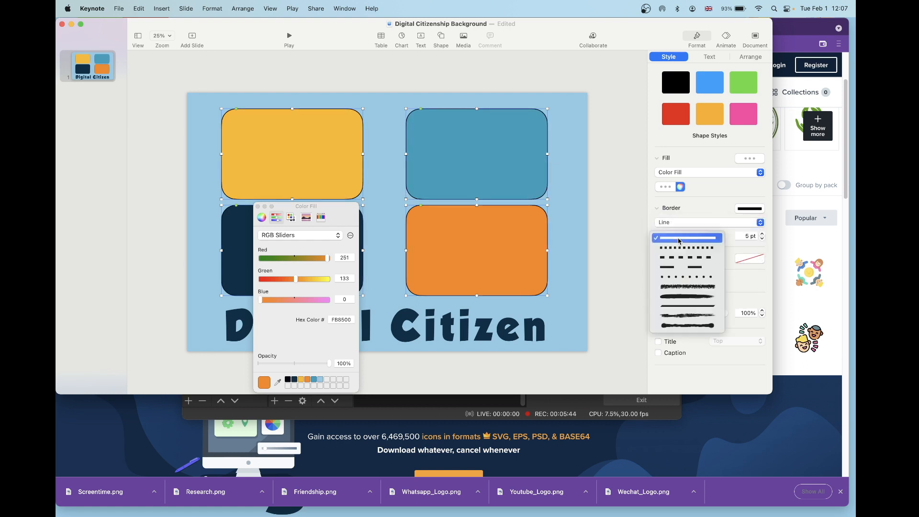
left_click(686, 315)
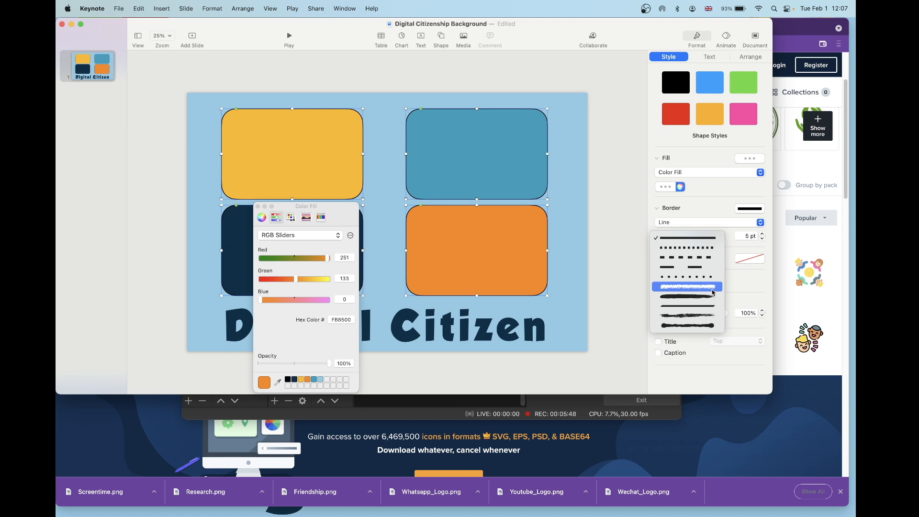
left_click(685, 287)
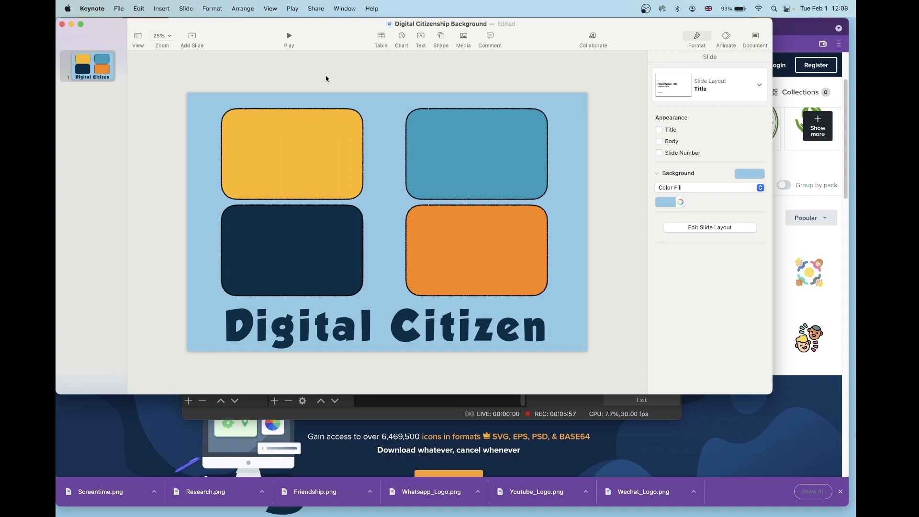
mouse_move(438, 346)
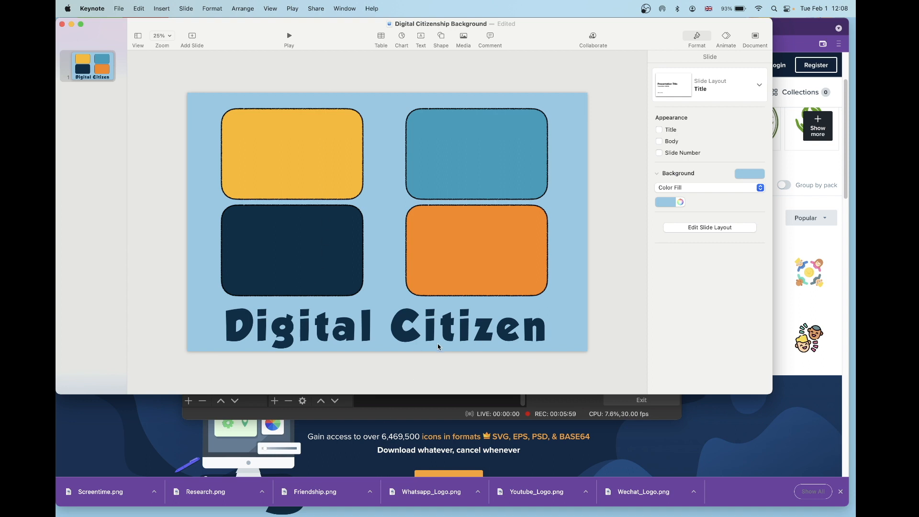
left_click(386, 326)
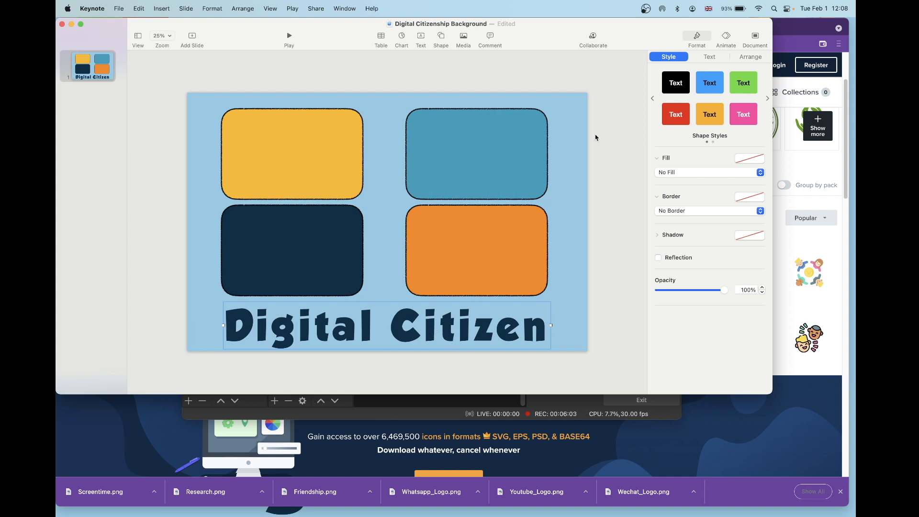
- Add a 'Social Media' heading on the yellow box and turn on its text outline
left_click(710, 57)
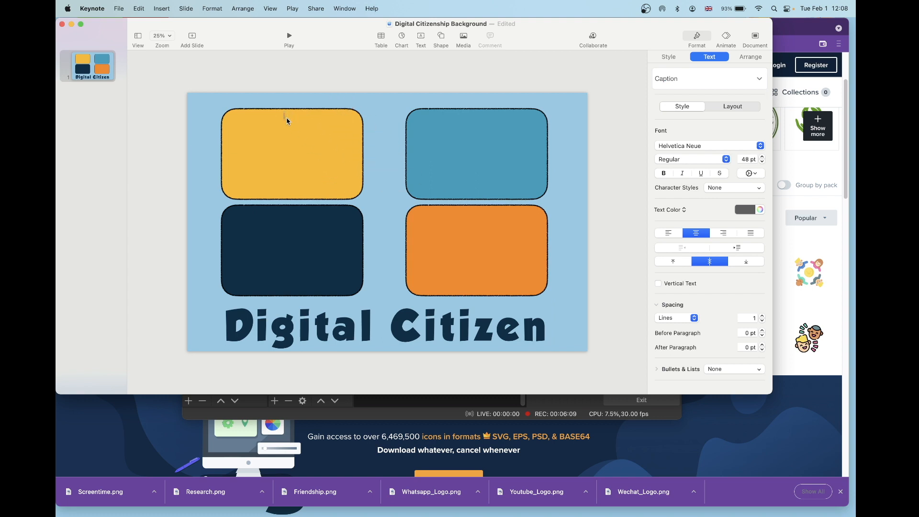
type("Social Media")
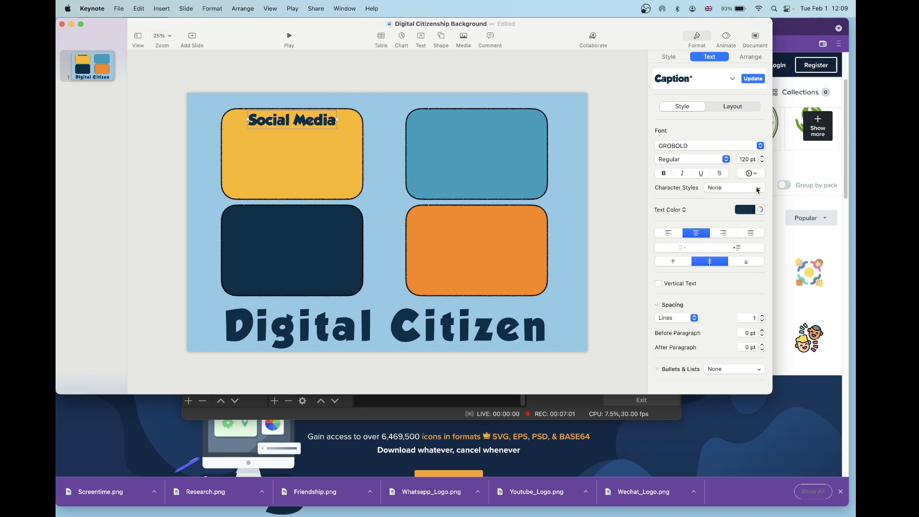
left_click(750, 173)
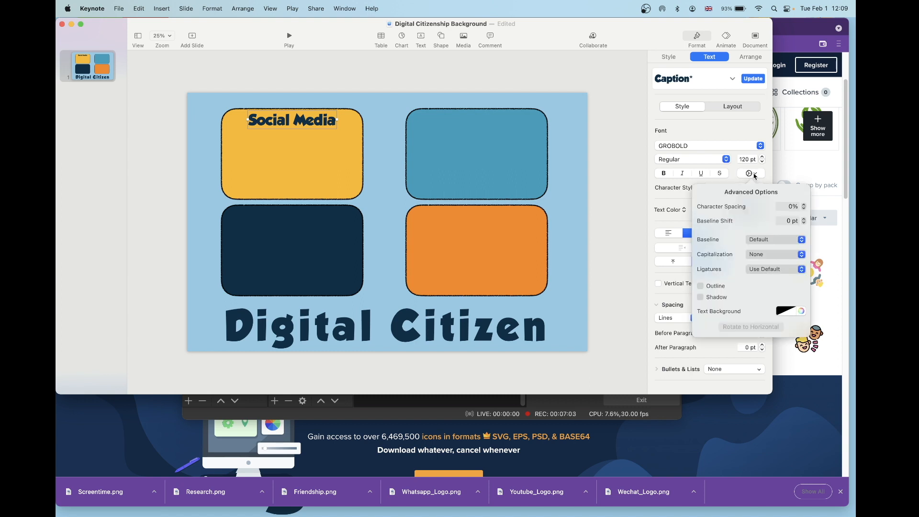
left_click(700, 285)
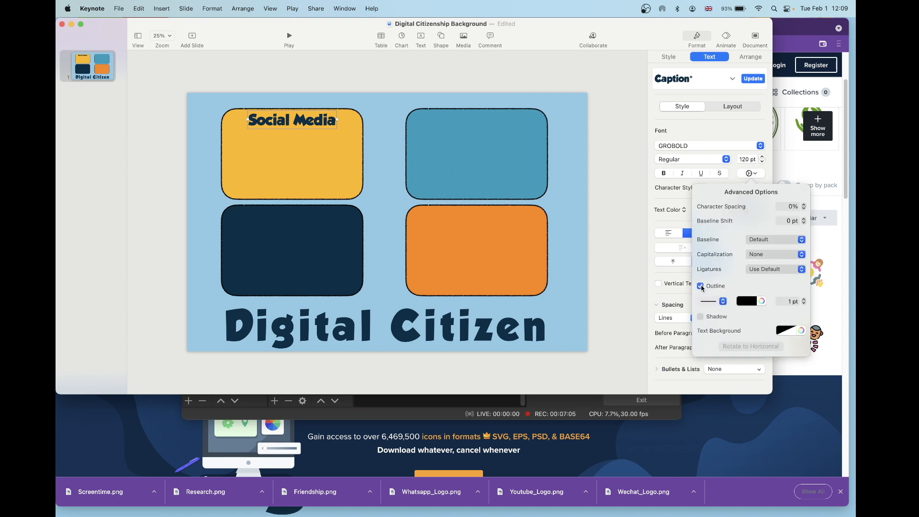
left_click(700, 287)
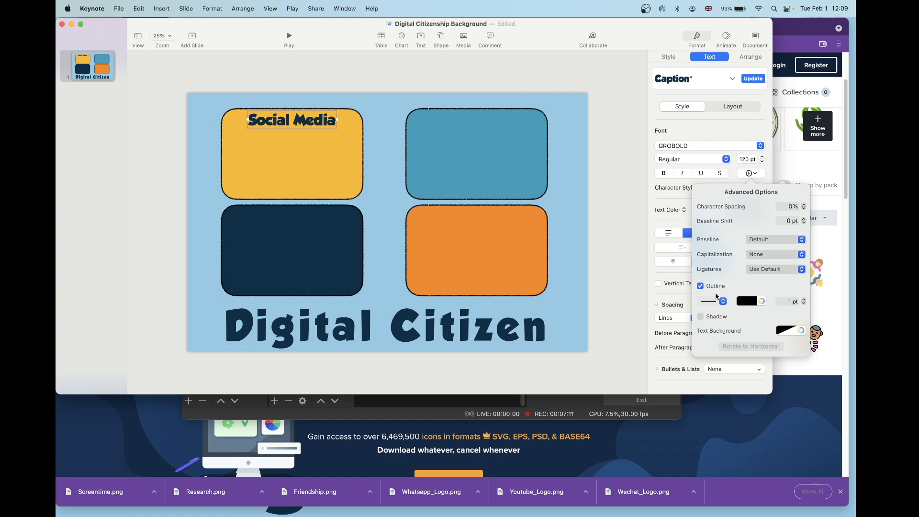
left_click(762, 301)
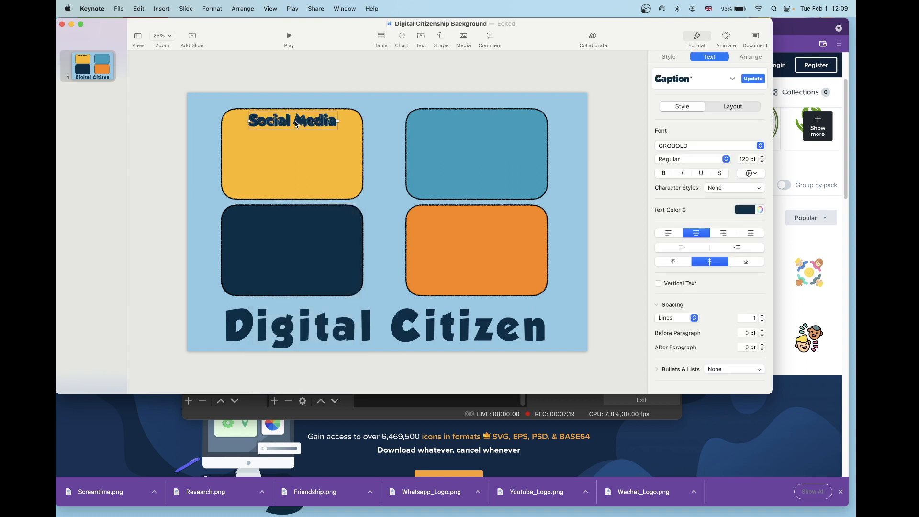
left_click_drag(292, 121, 295, 216)
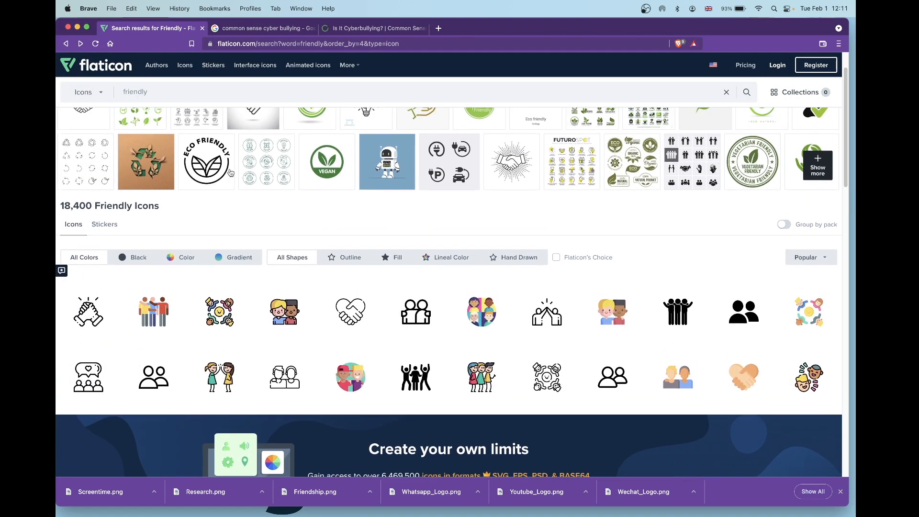
- Select Freepik's colourful Friendship icon, copy its attribution link, and request the free download
scroll("down", 3)
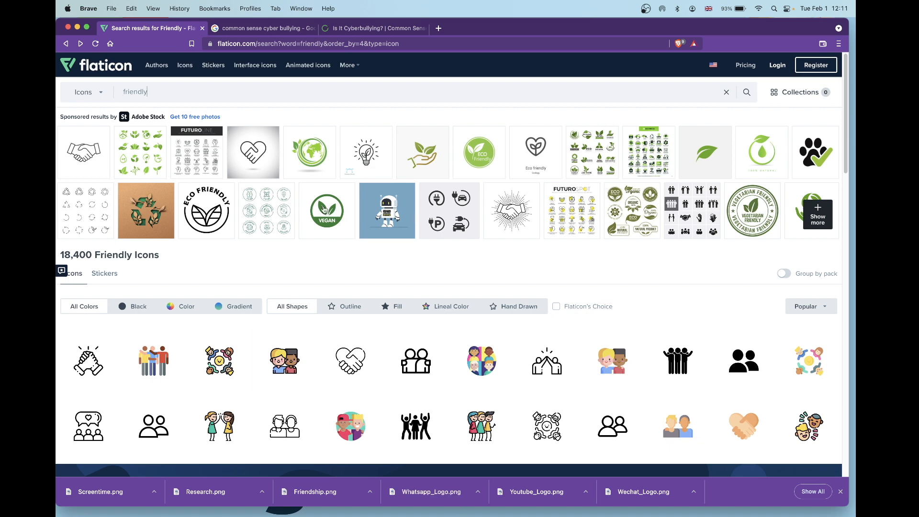
scroll("down", 3)
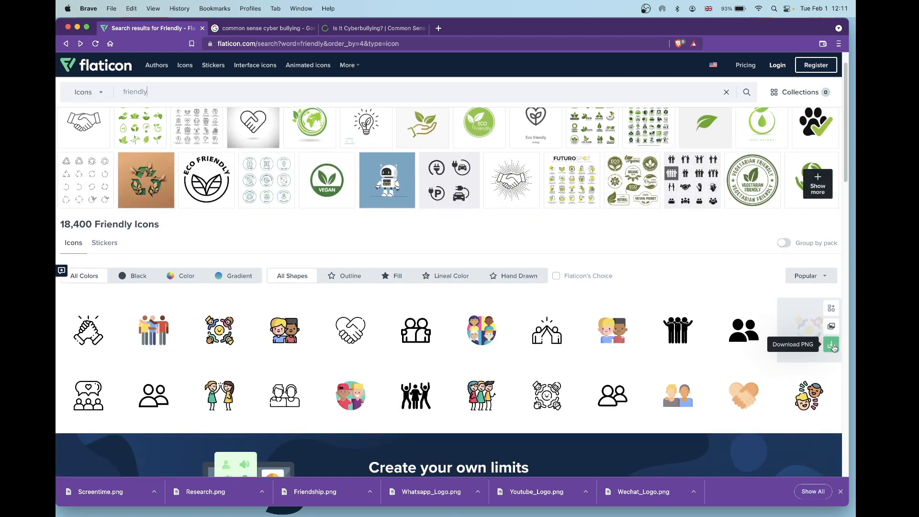
scroll("down", 3)
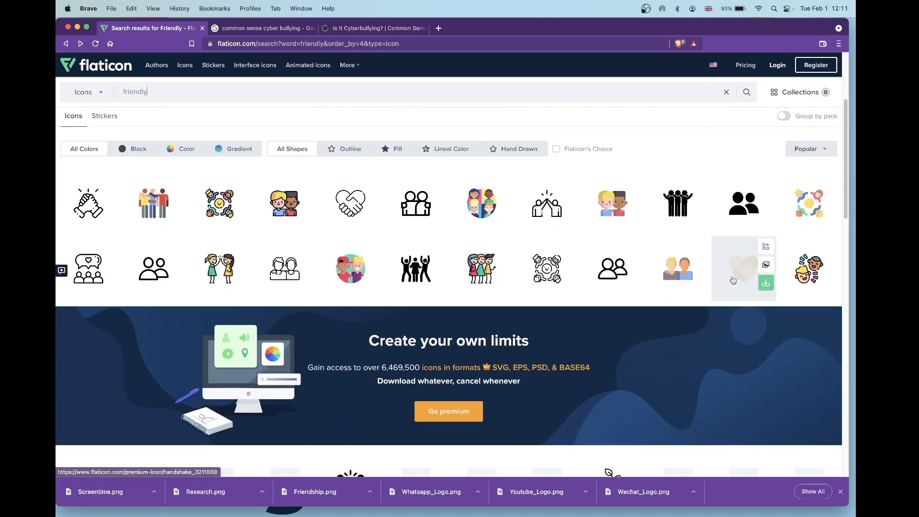
mouse_move(744, 269)
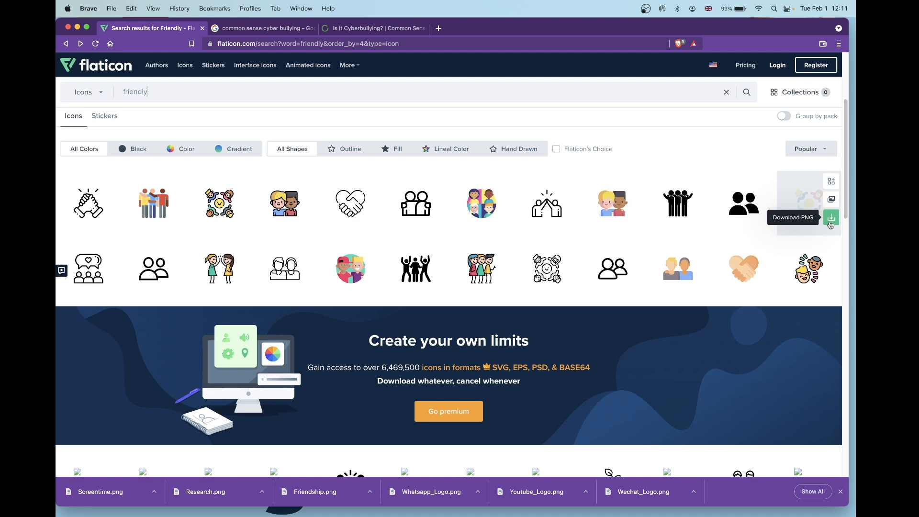
left_click(831, 217)
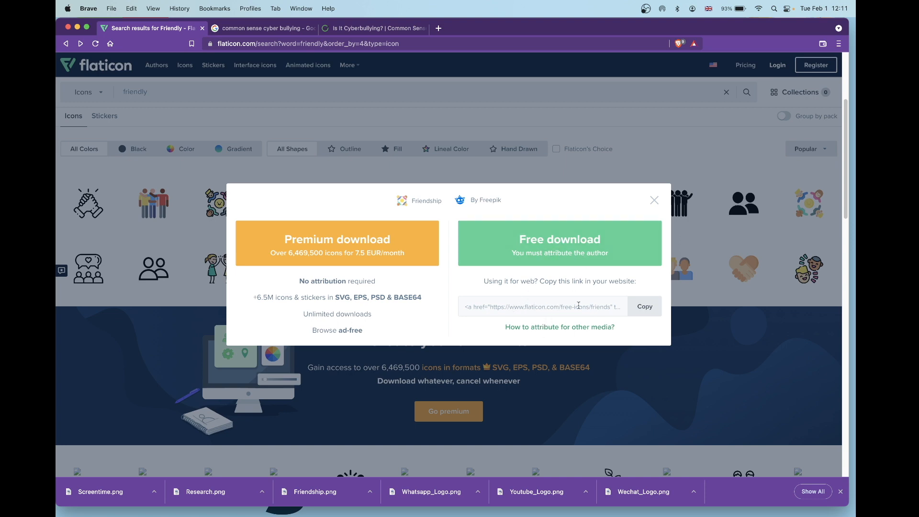
left_click(643, 305)
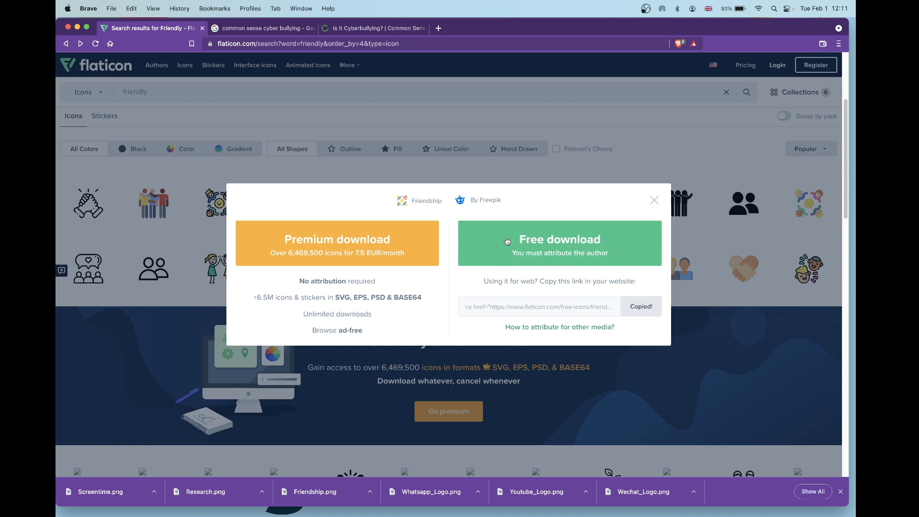
mouse_move(583, 258)
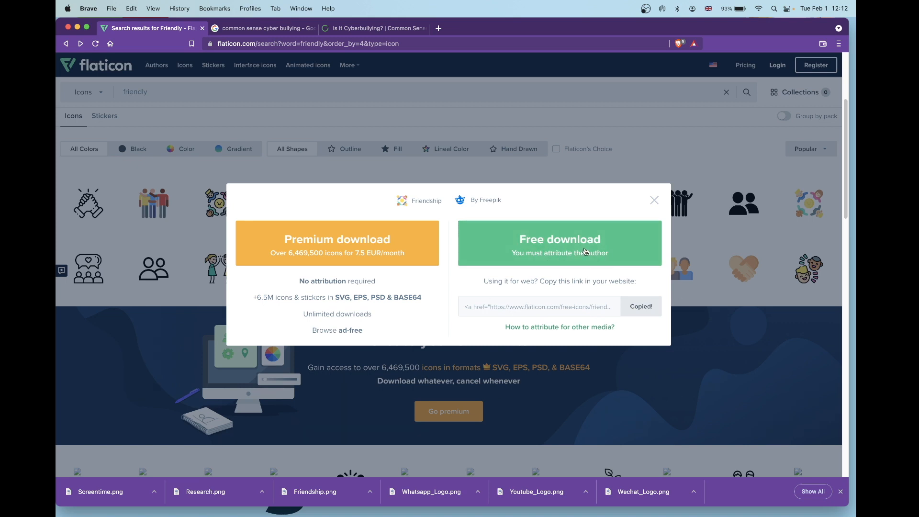
left_click(558, 243)
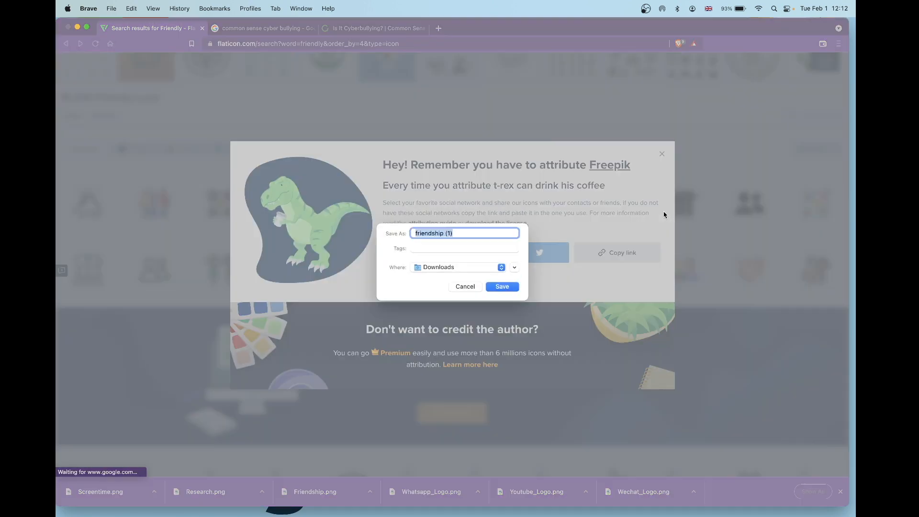
- Save the icon to Downloads as 'Friendship 2.png'
type("Fre")
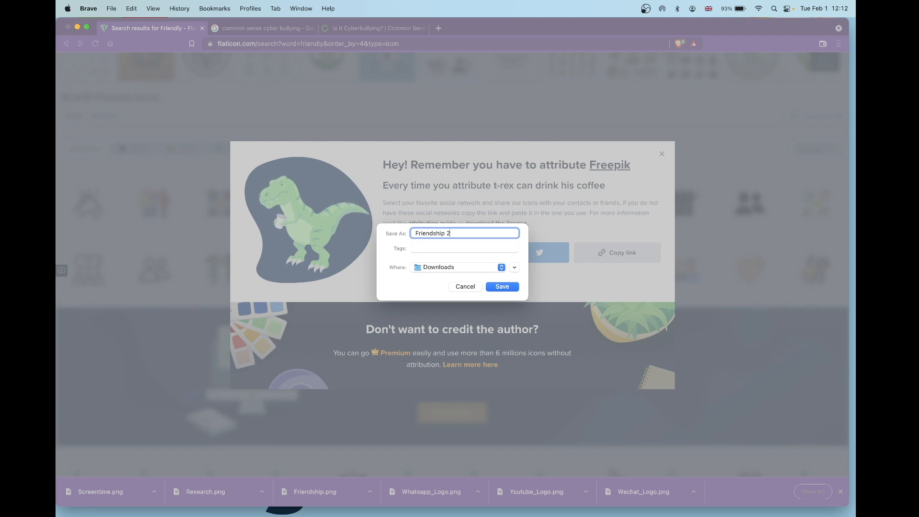
left_click(501, 287)
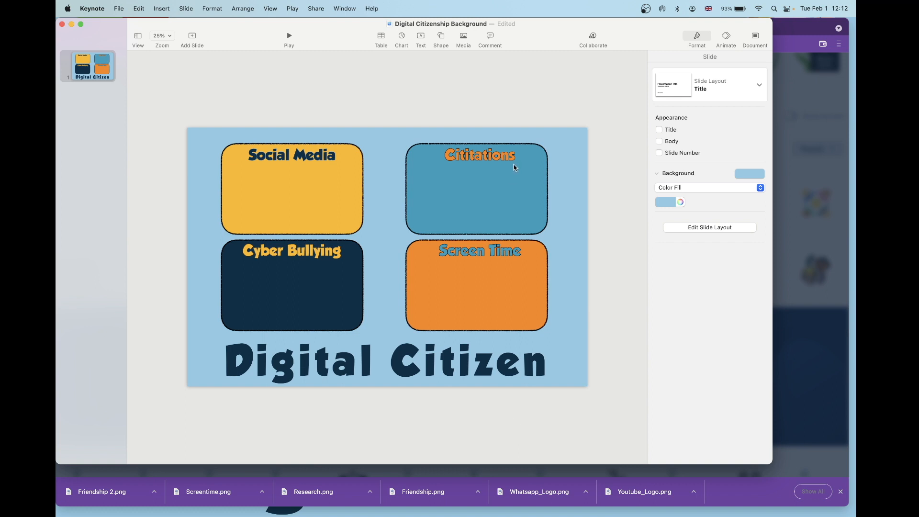
- Show presenter notes and enter 'Friendship' plus the Flaticon friends-icons attribution link
left_click(187, 8)
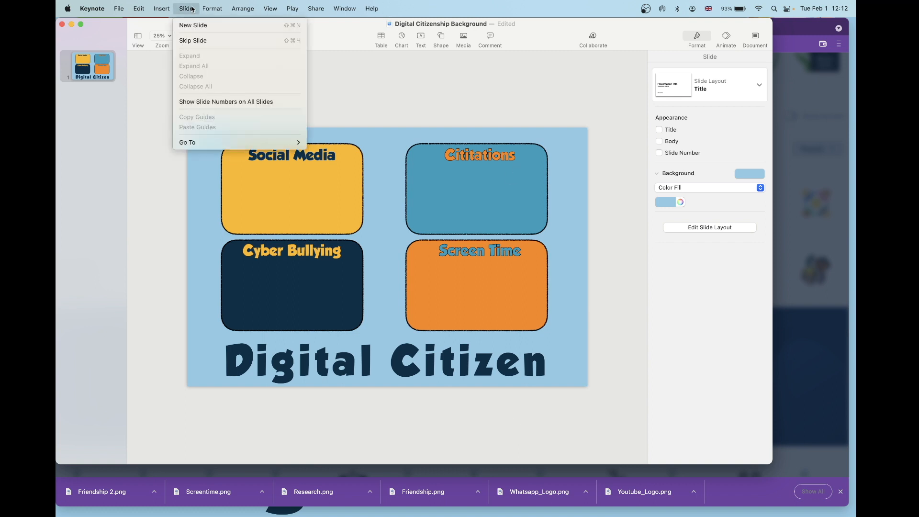
left_click(270, 8)
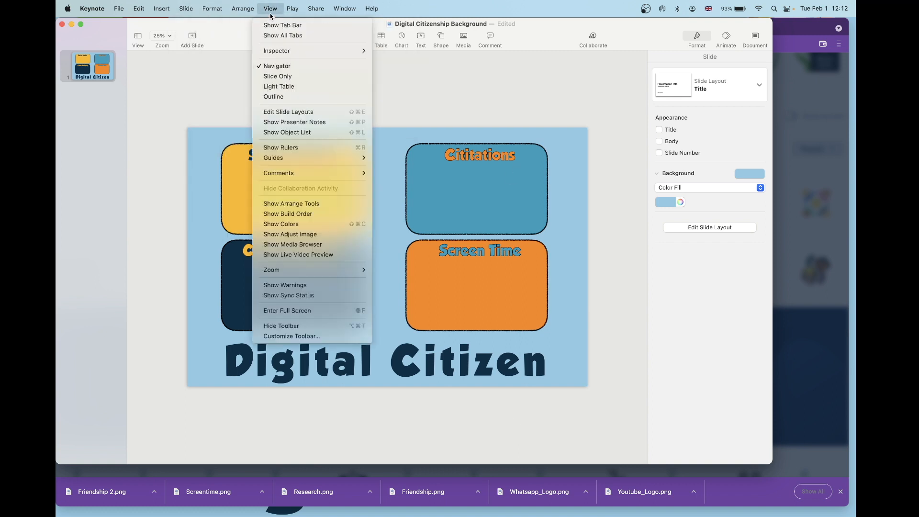
mouse_move(299, 122)
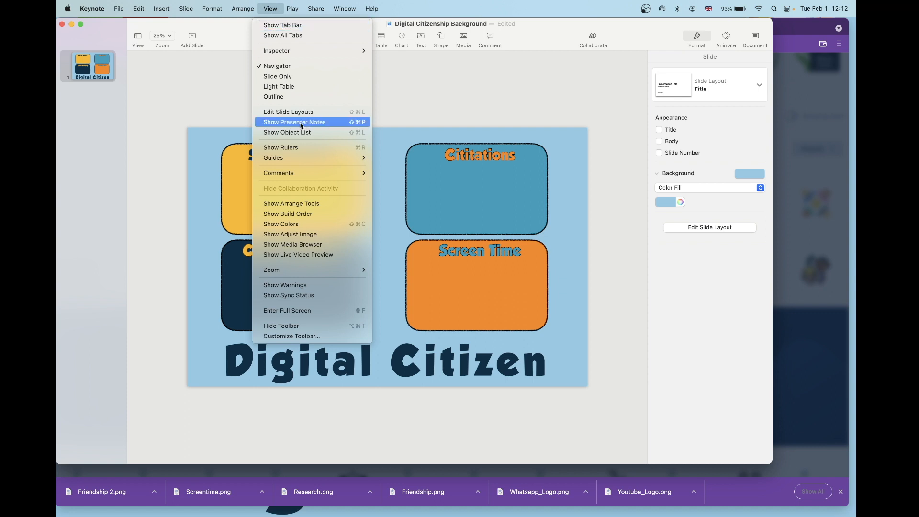
left_click(295, 122)
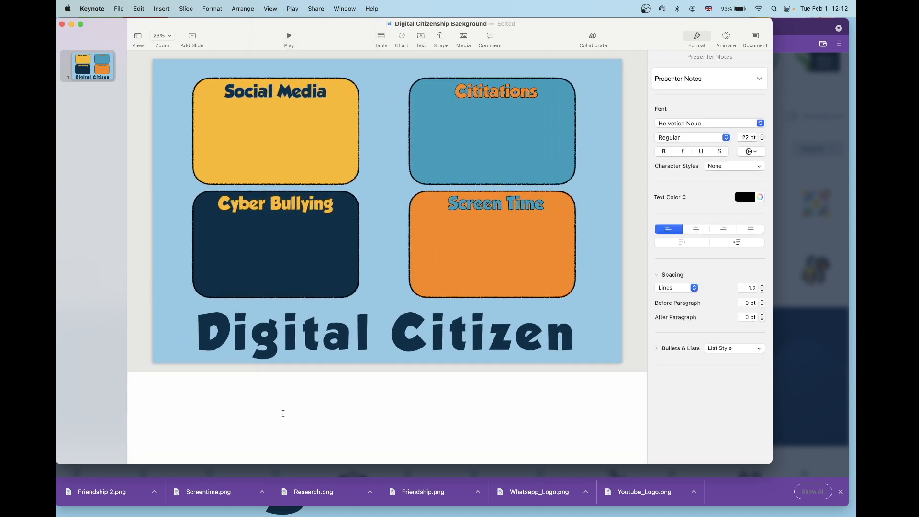
type("Friendship")
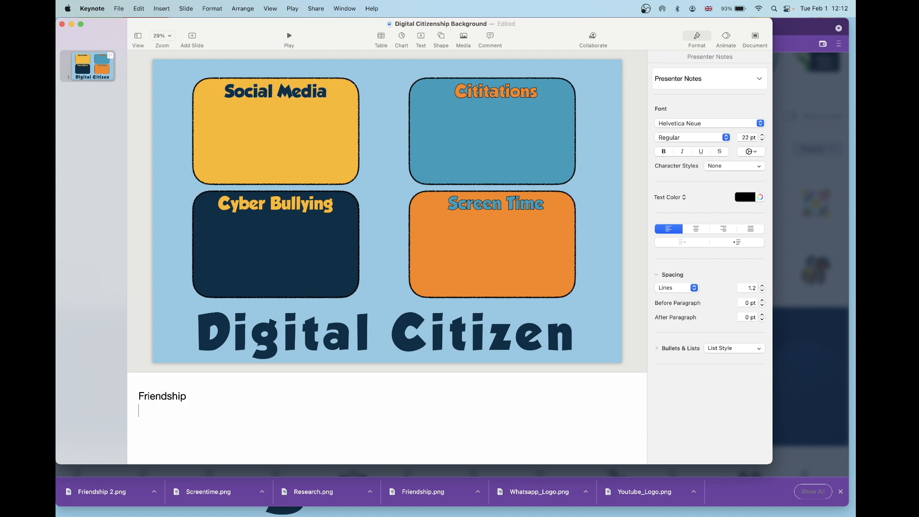
type("<a href=\"https://www.flaticon.com/free-icons/friends\" title=\"friends icons\">Friends icons created by Freepik - Flaticon</a>")
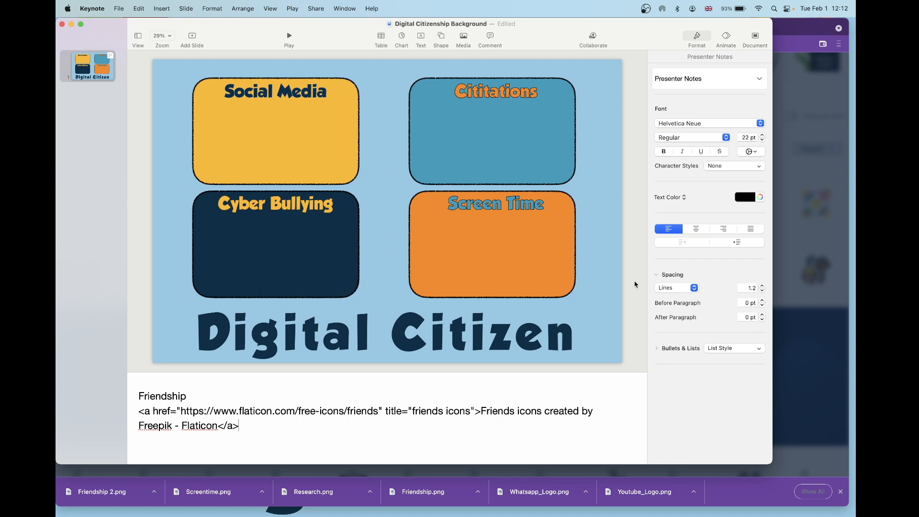
left_click(70, 104)
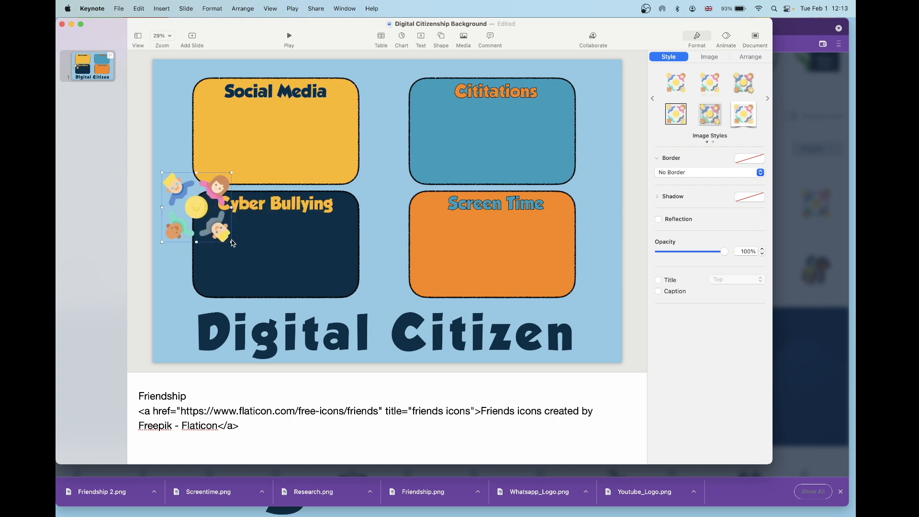
- Shrink the friendship icon, move it to the Cyber Bullying box corner, and set its width to 300
left_click_drag(196, 208, 191, 326)
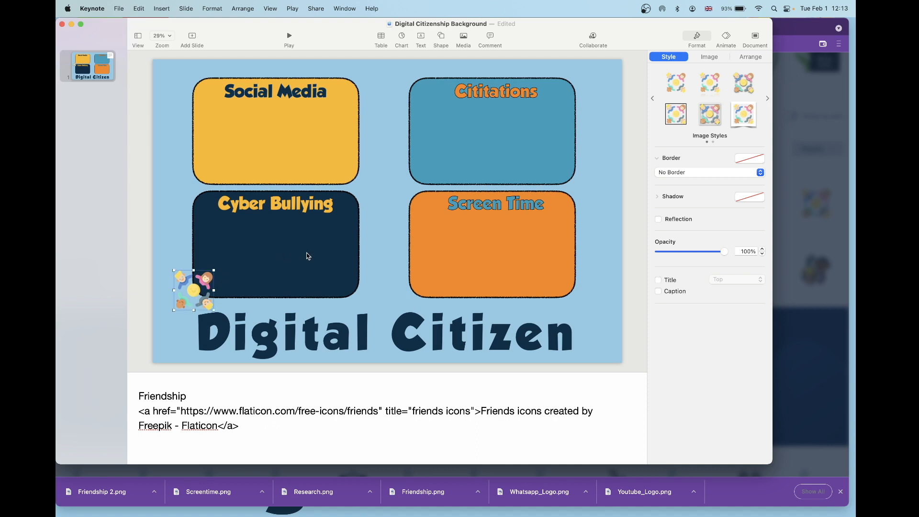
mouse_move(193, 302)
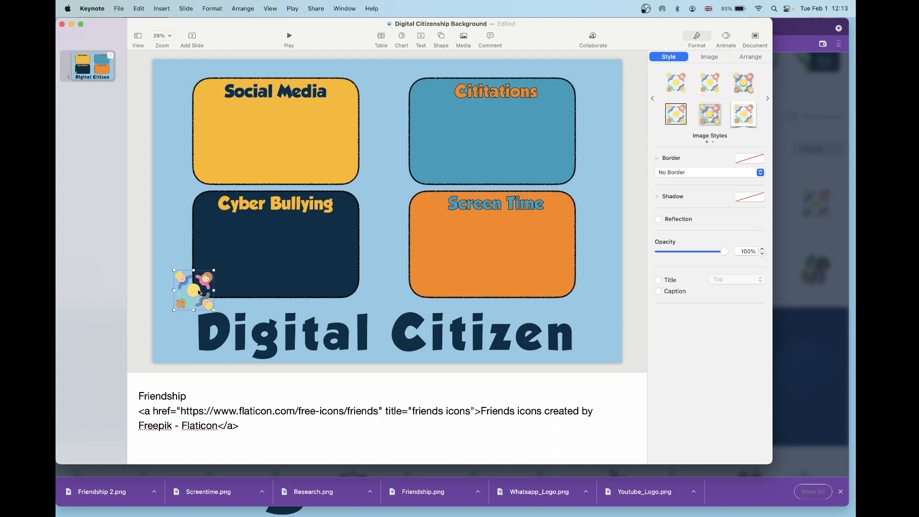
left_click_drag(193, 292, 194, 286)
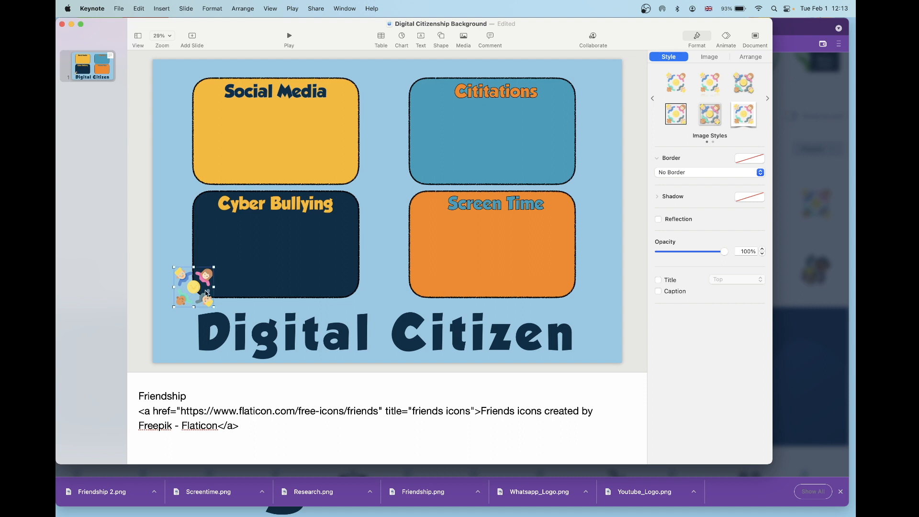
mouse_move(653, 80)
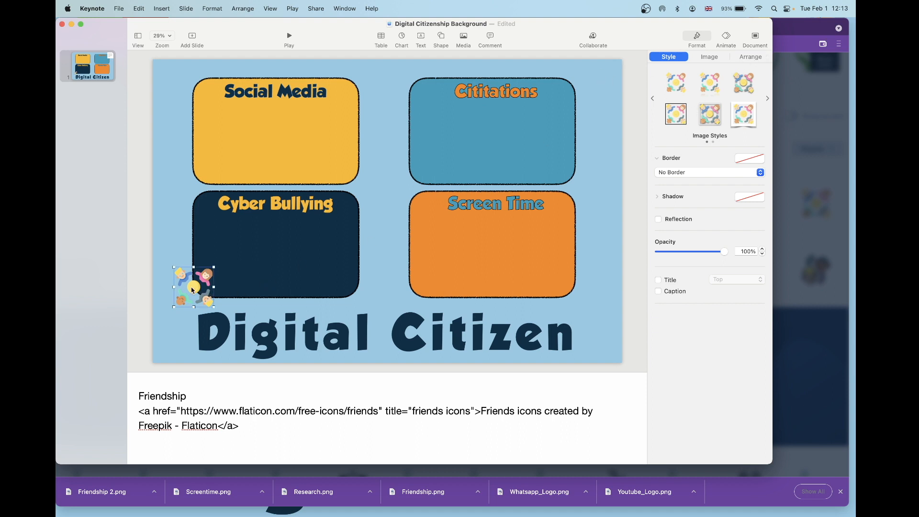
left_click(750, 56)
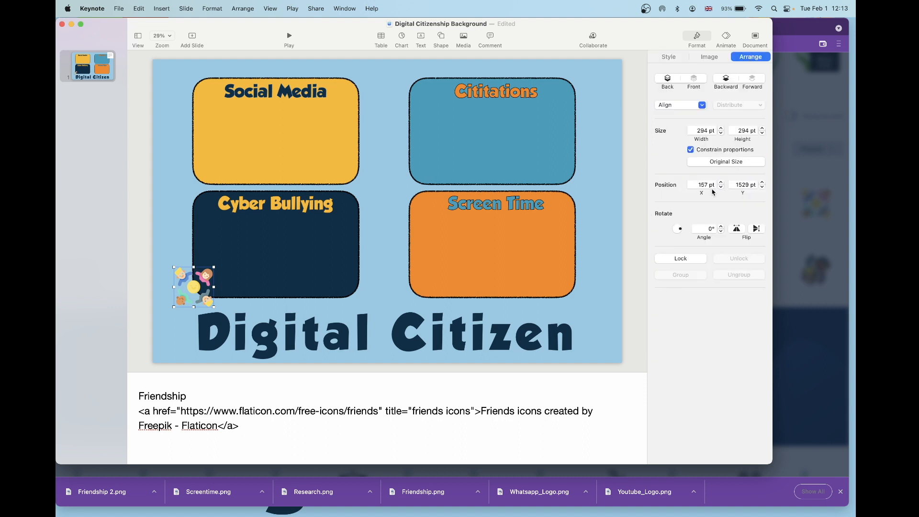
left_click(703, 130)
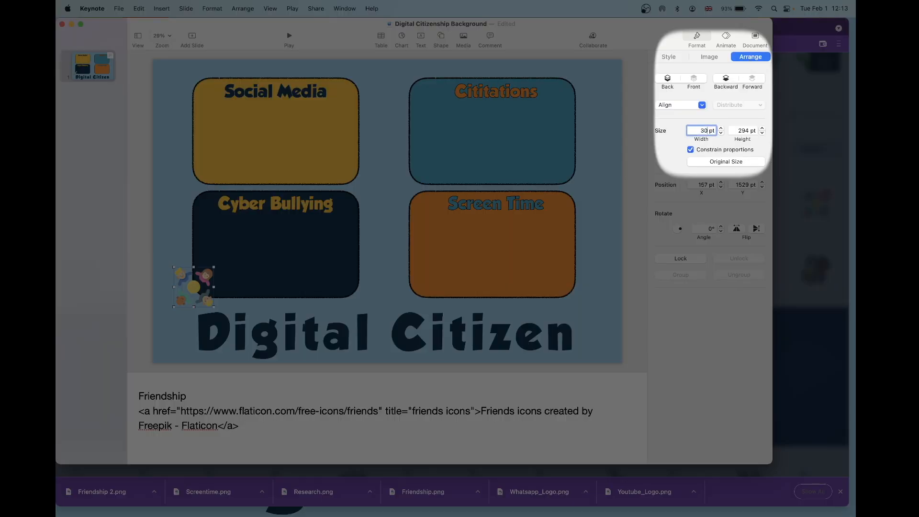
type("300")
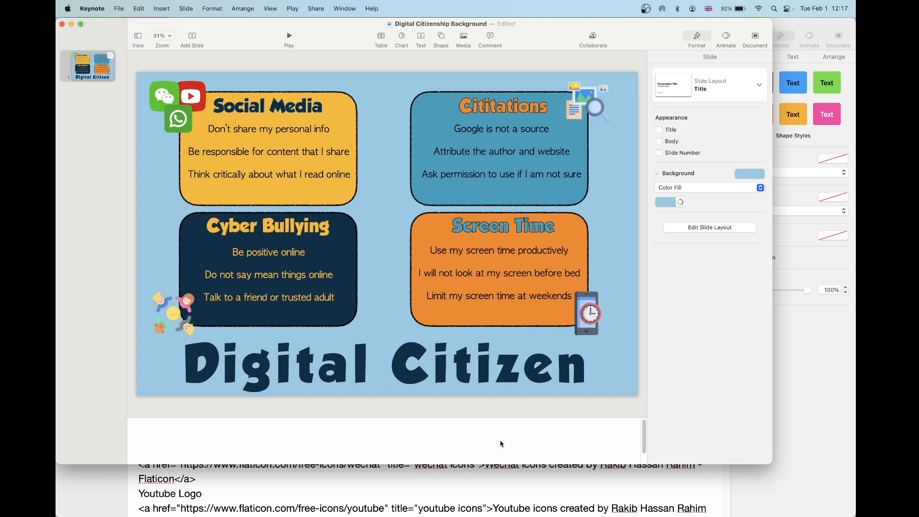
mouse_move(114, 216)
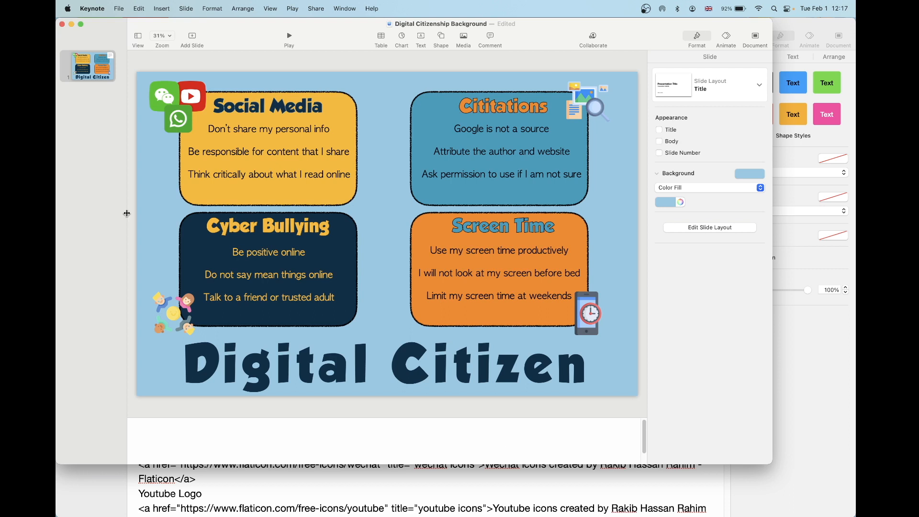
- Export only slide 1 as a JPEG (High Quality) image
left_click(119, 8)
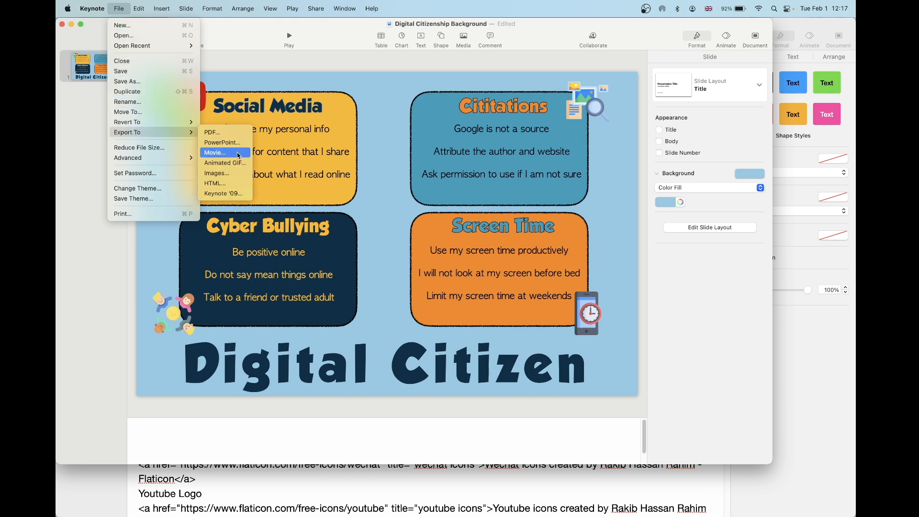
left_click(217, 173)
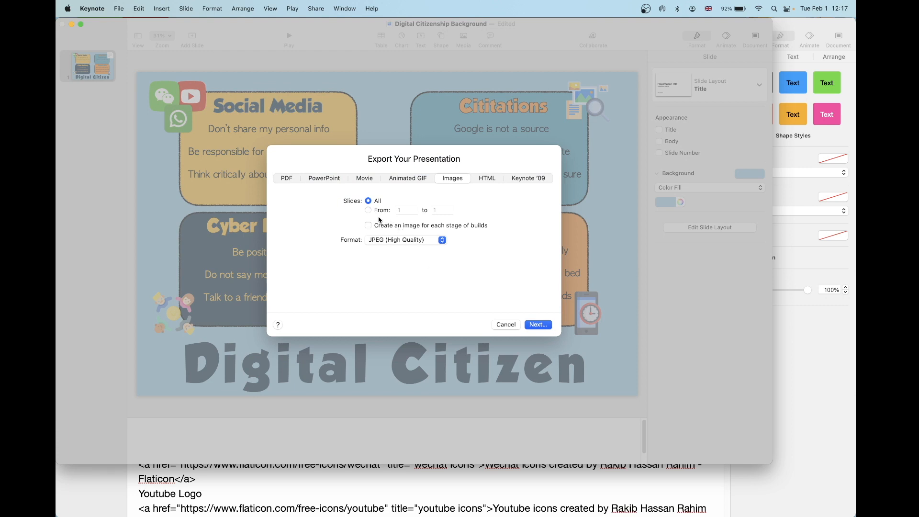
left_click(368, 210)
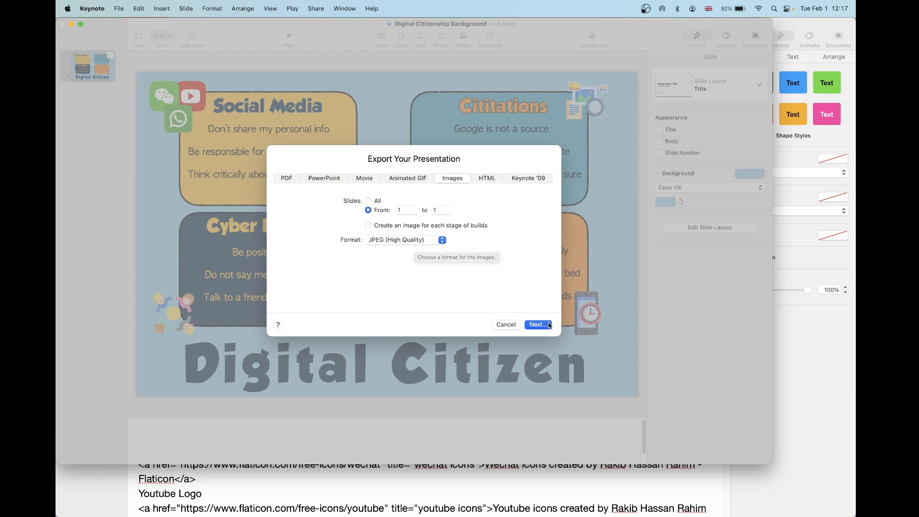
left_click(537, 324)
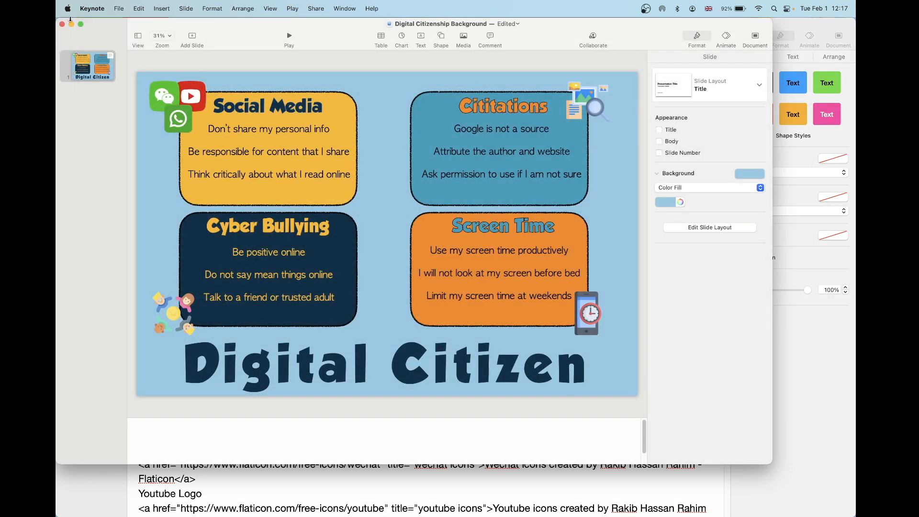
left_click(67, 8)
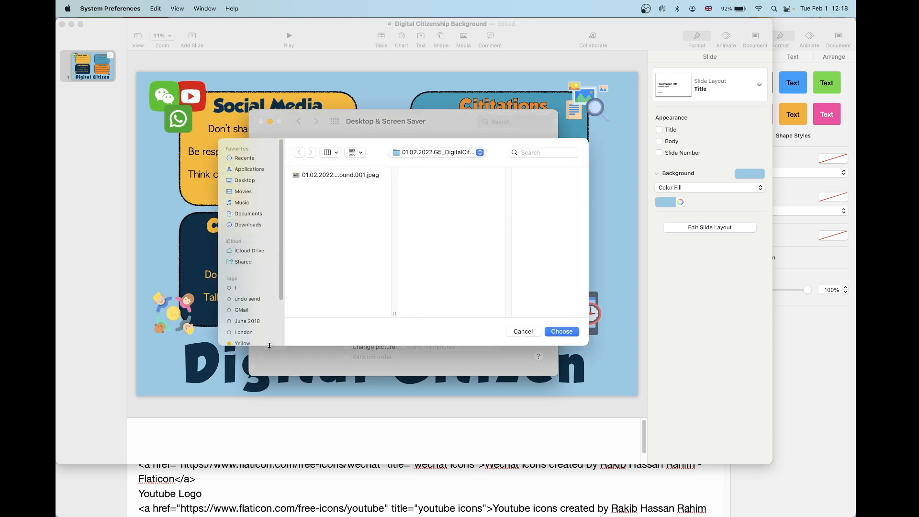
- Choose the exported Digital Citizenship Background v1.001 JPEG as the desktop picture
left_click(248, 214)
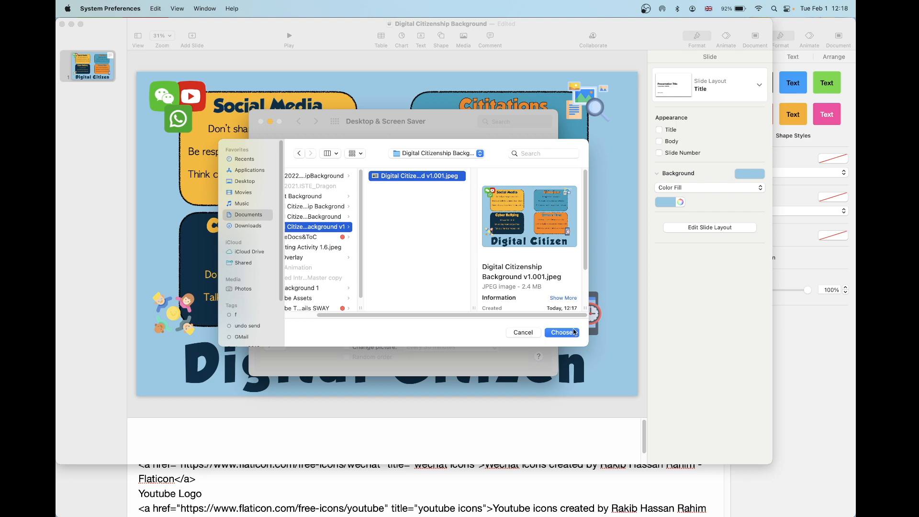
left_click(560, 332)
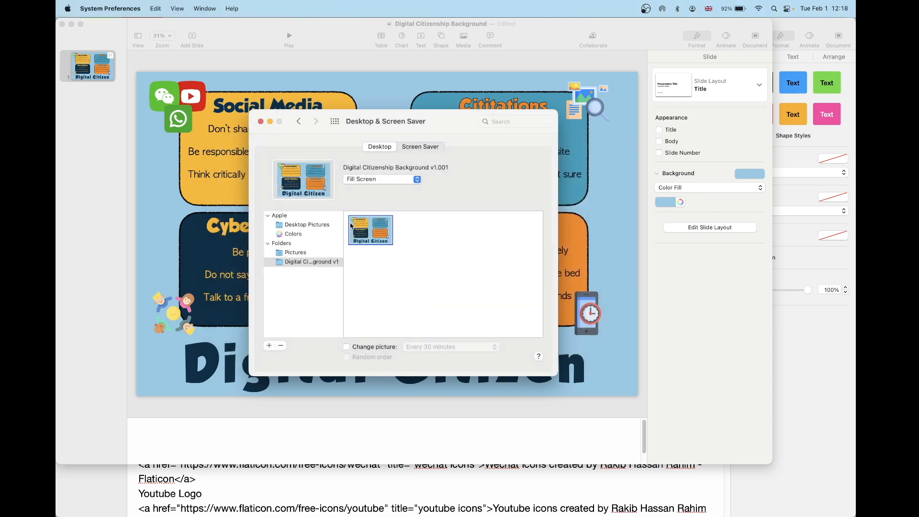